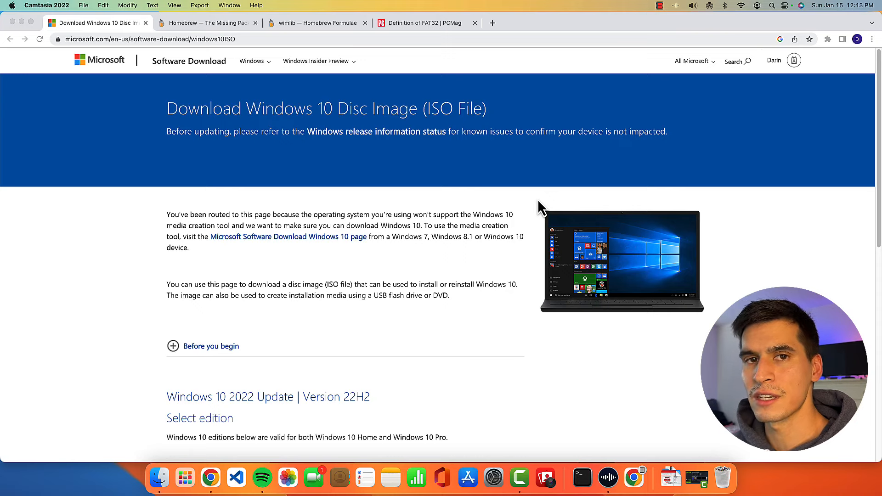
pyautogui.moveTo(522, 212)
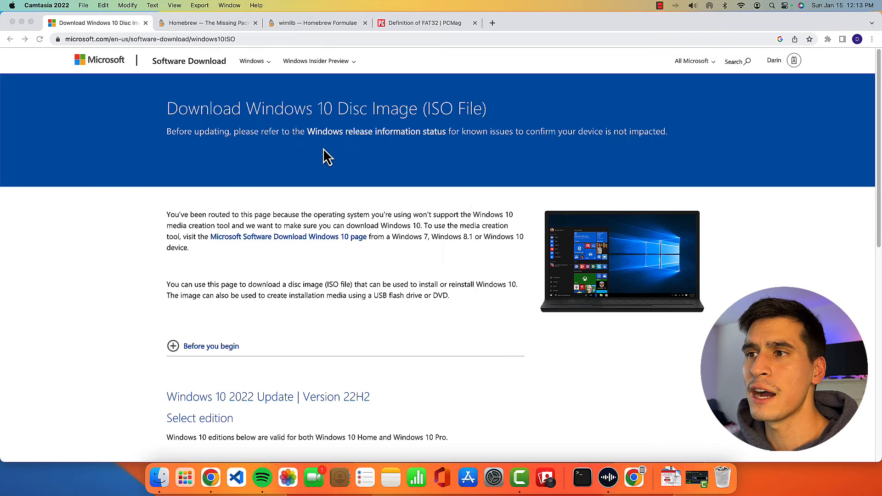
pyautogui.moveTo(225, 83)
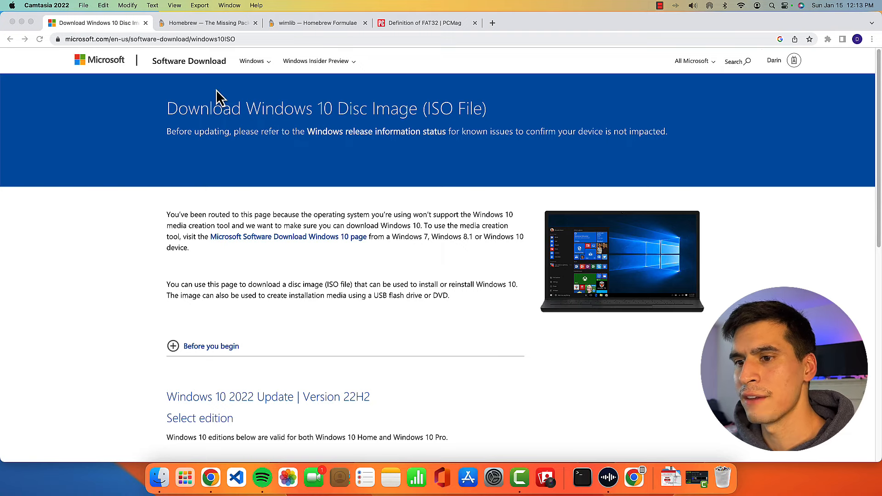
pyautogui.moveTo(236, 141)
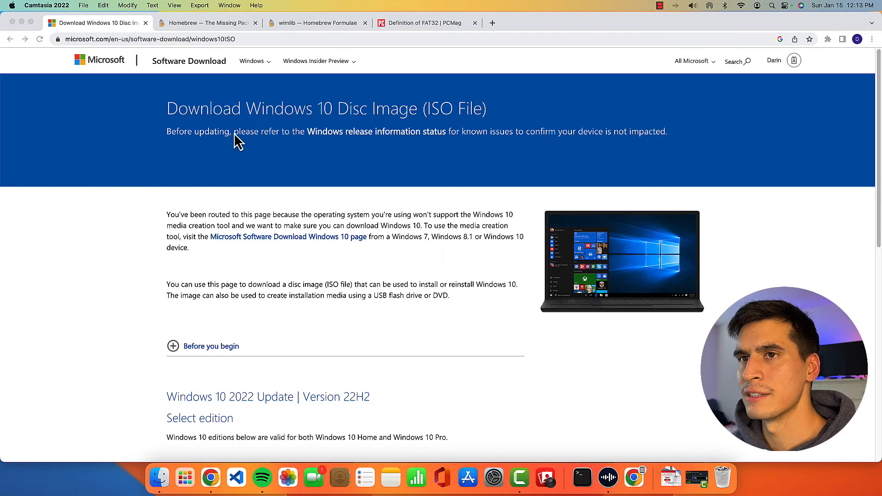
pyautogui.moveTo(209, 125)
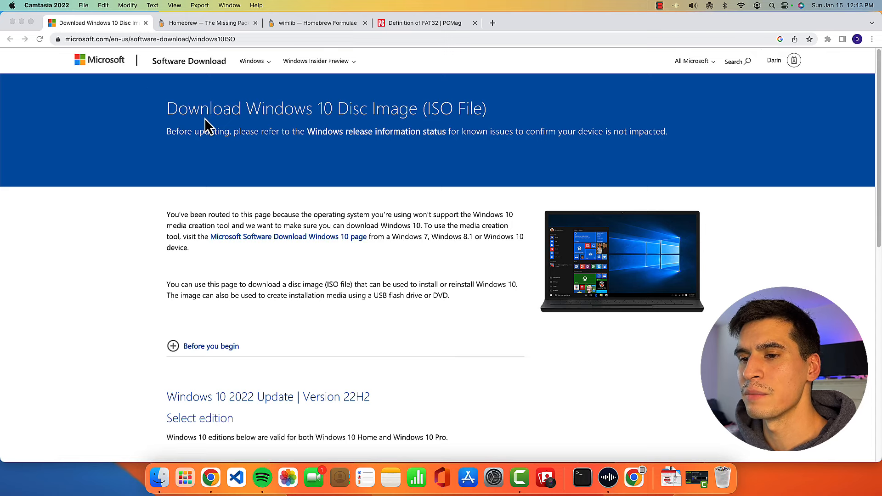
# Step: Choose the Windows 10 multi-edition ISO and English (United States) to reveal 64-bit and 32-bit links
pyautogui.scroll(-3)
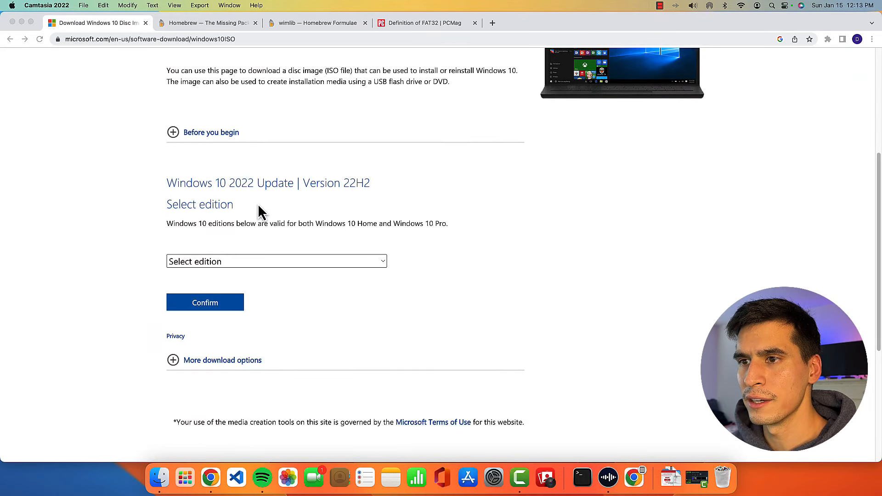
pyautogui.moveTo(231, 207)
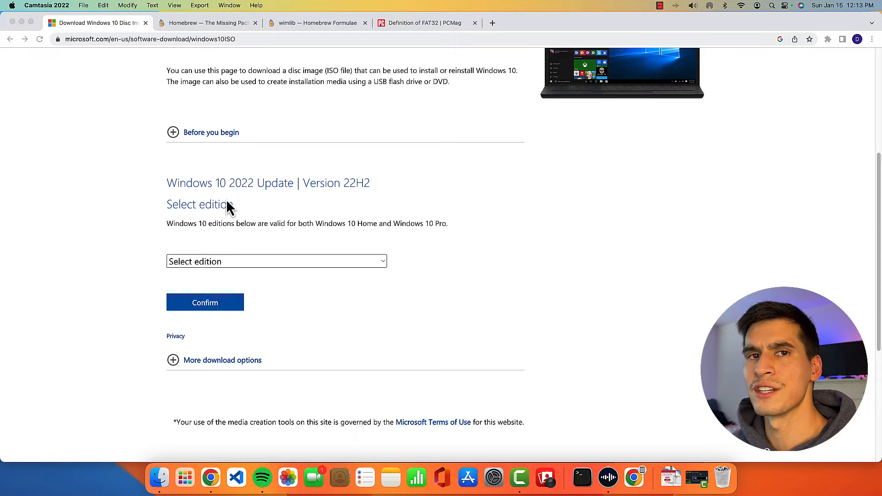
pyautogui.moveTo(220, 211)
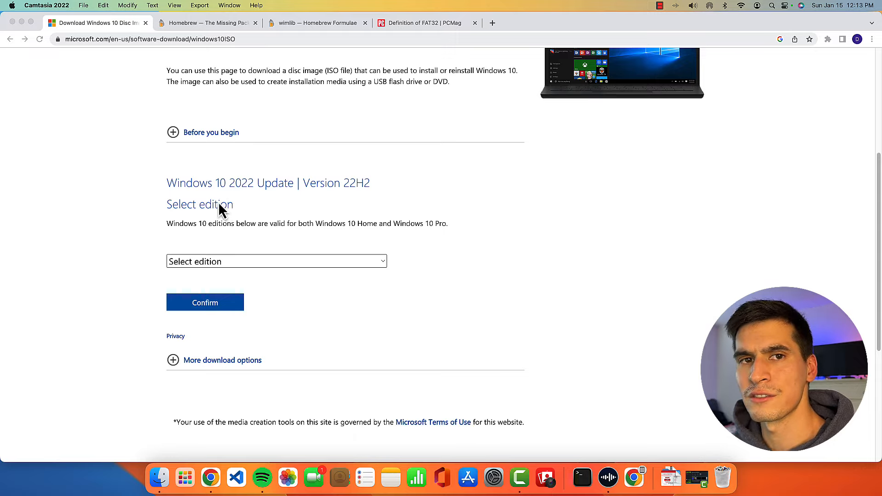
pyautogui.moveTo(231, 260)
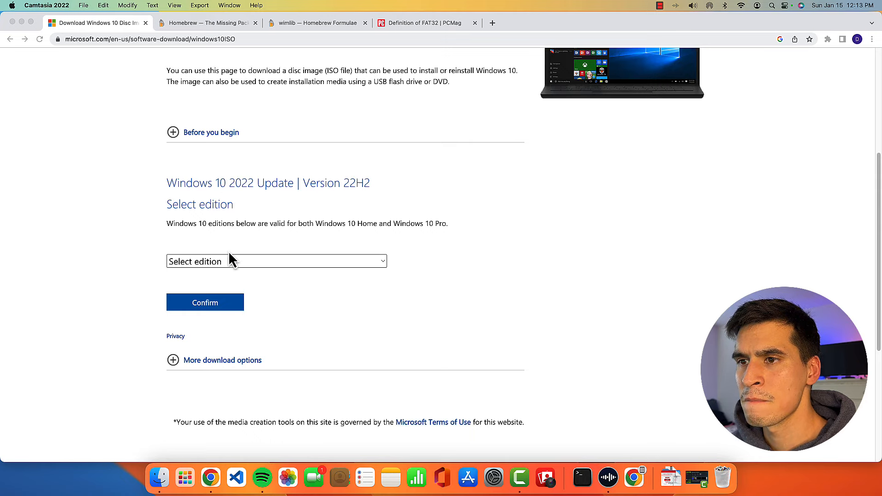
pyautogui.click(275, 261)
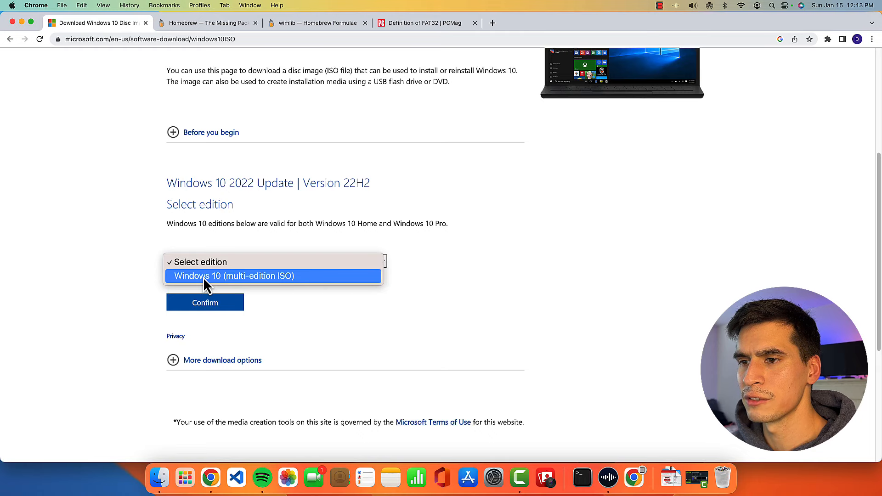
pyautogui.click(205, 302)
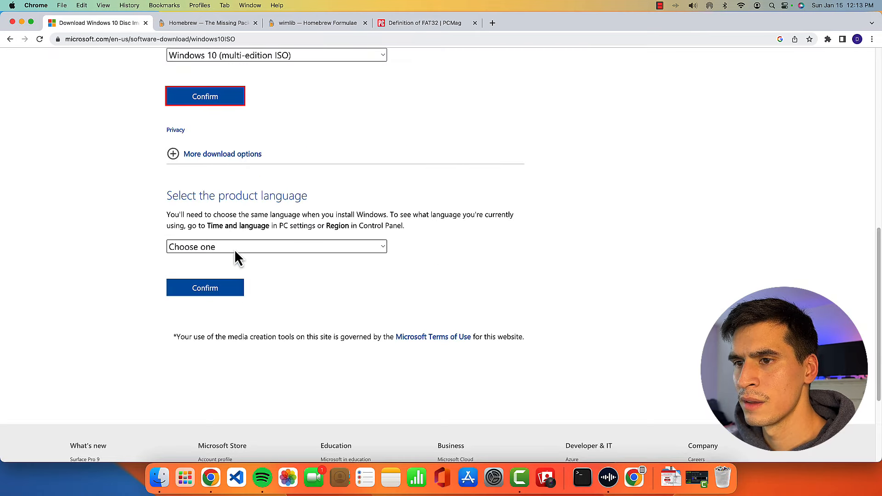
pyautogui.click(275, 246)
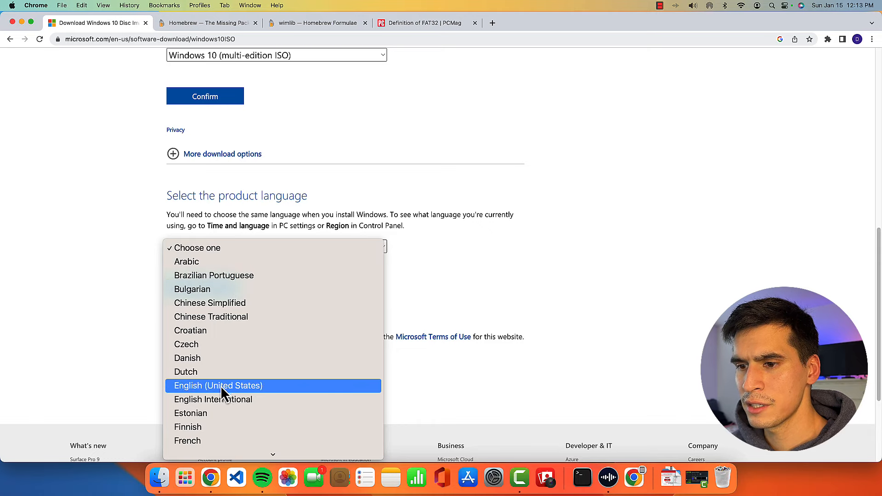
pyautogui.click(218, 385)
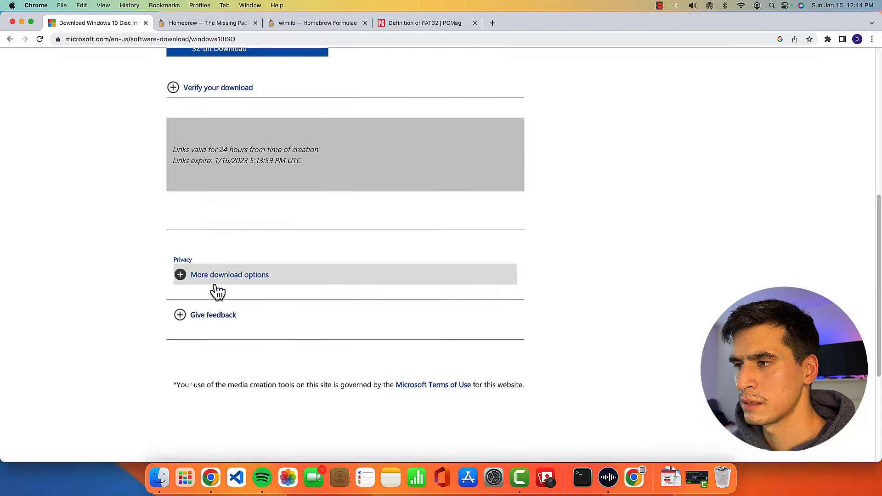
pyautogui.scroll(3)
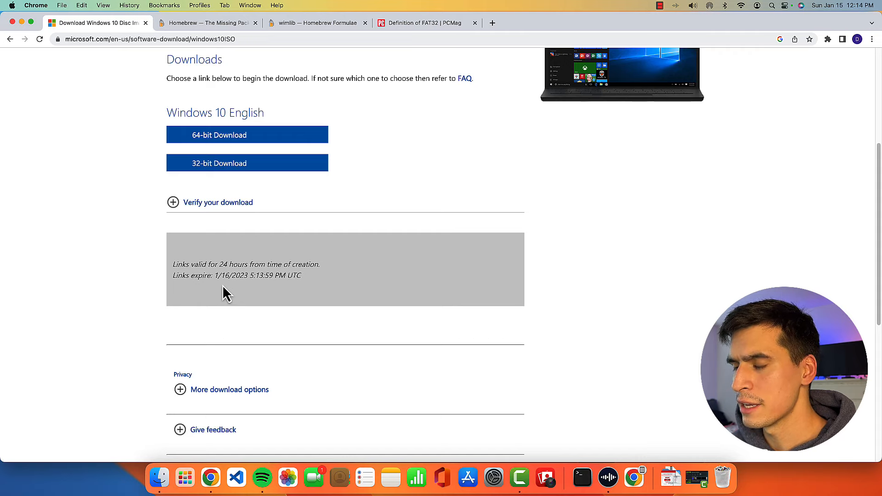
pyautogui.moveTo(335, 281)
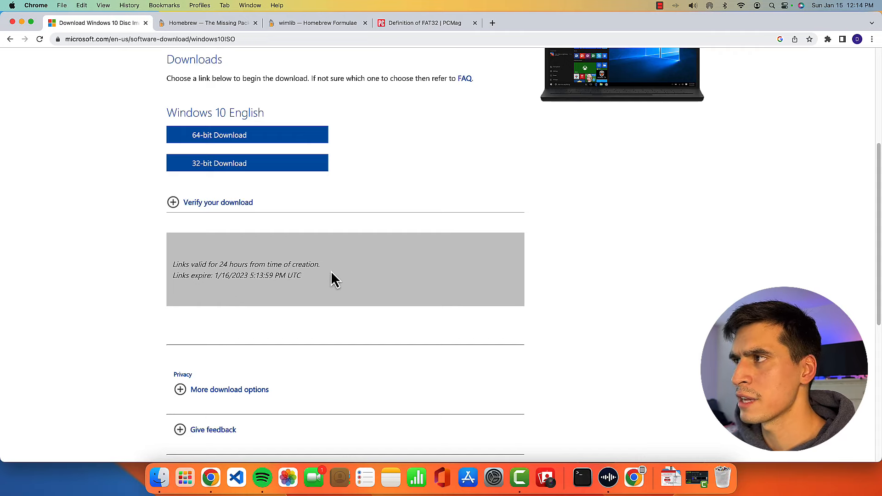
pyautogui.moveTo(775, 16)
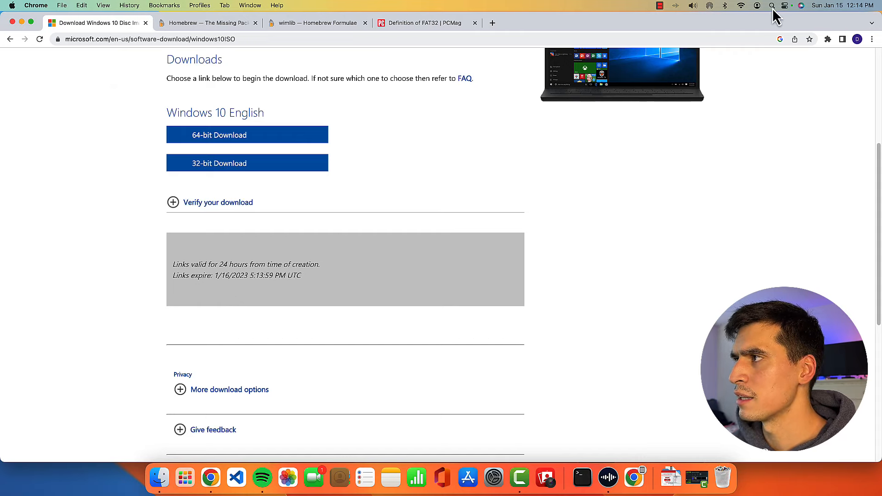
# Step: Search Spotlight for 'disk' and launch Disk Utility
pyautogui.click(771, 6)
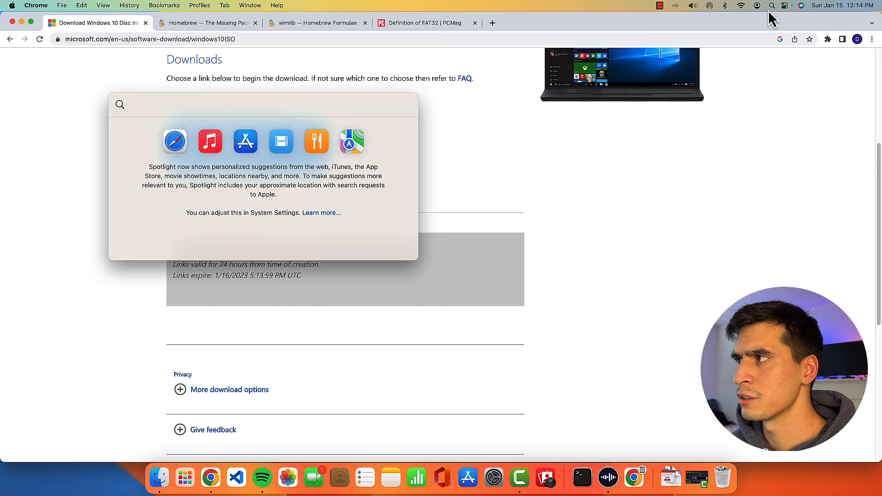
pyautogui.write('disk')
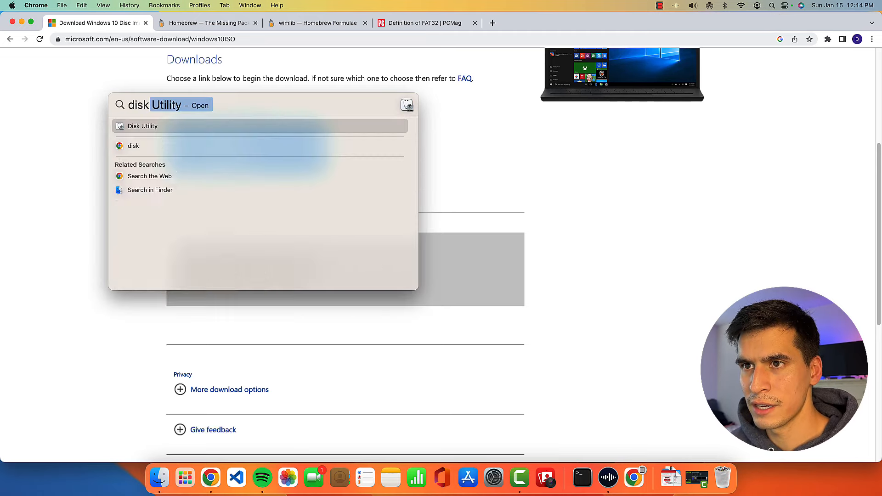
pyautogui.click(142, 125)
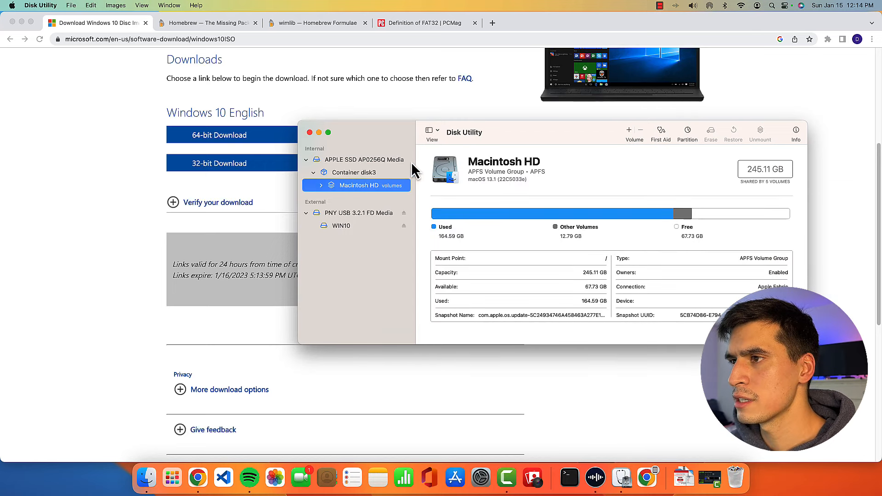
pyautogui.moveTo(439, 169)
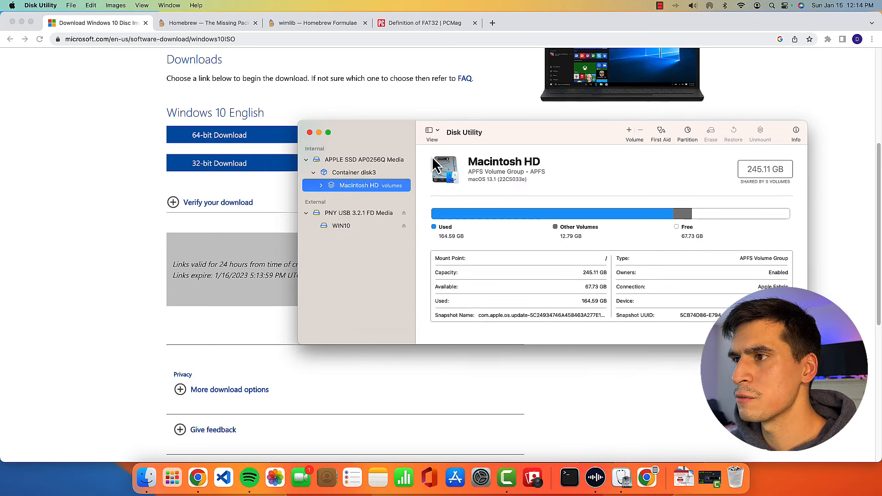
# Step: Set the Disk Utility sidebar to Show All Devices and select PNY USB 3.2.1 FD Media
pyautogui.click(431, 132)
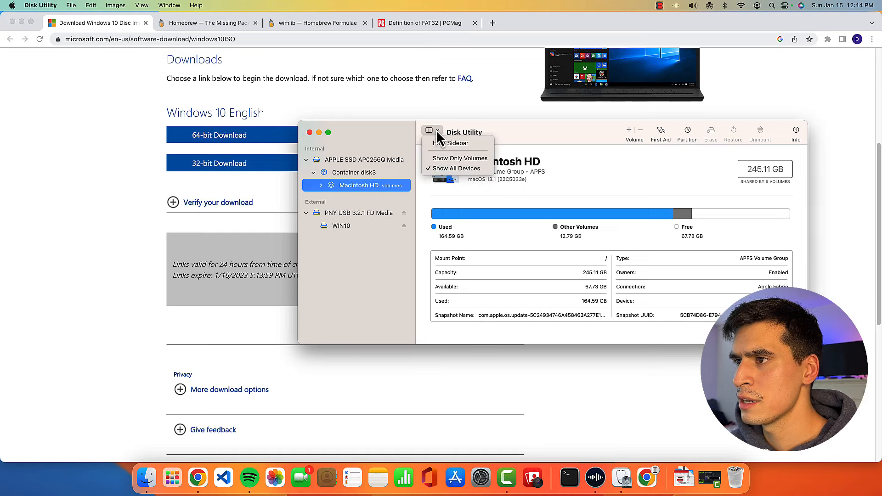
pyautogui.click(460, 158)
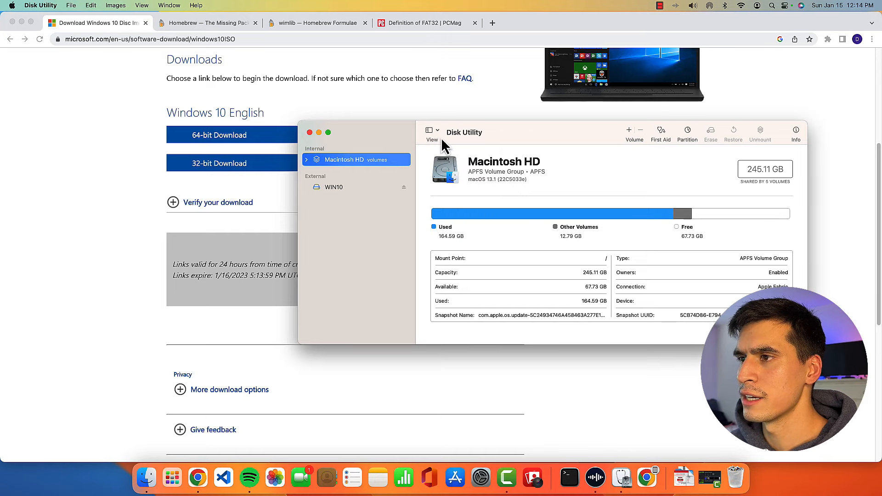
pyautogui.click(431, 132)
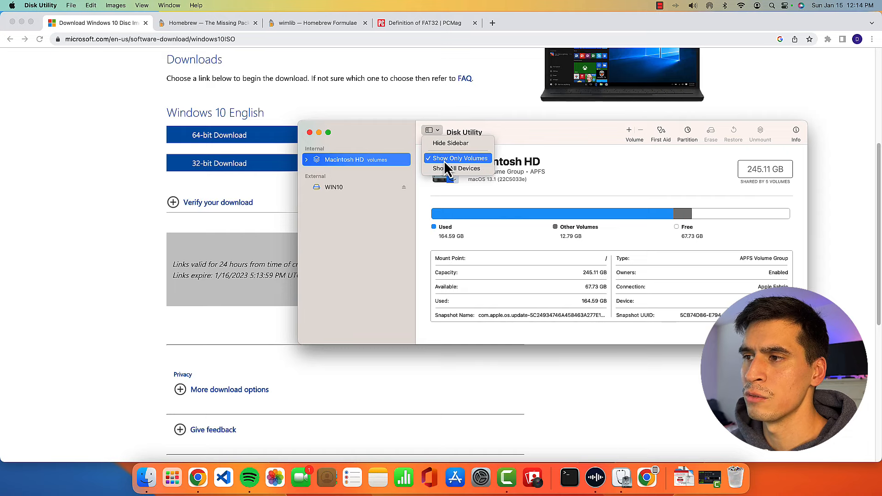
pyautogui.moveTo(365, 183)
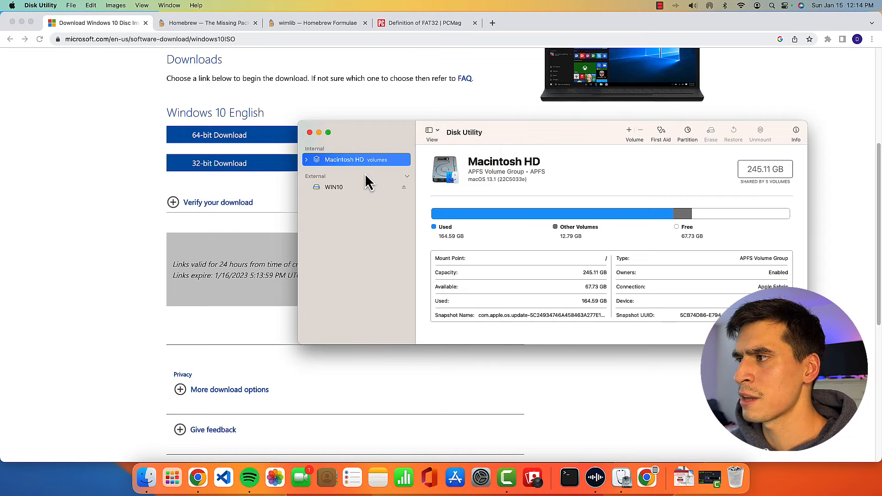
pyautogui.click(432, 132)
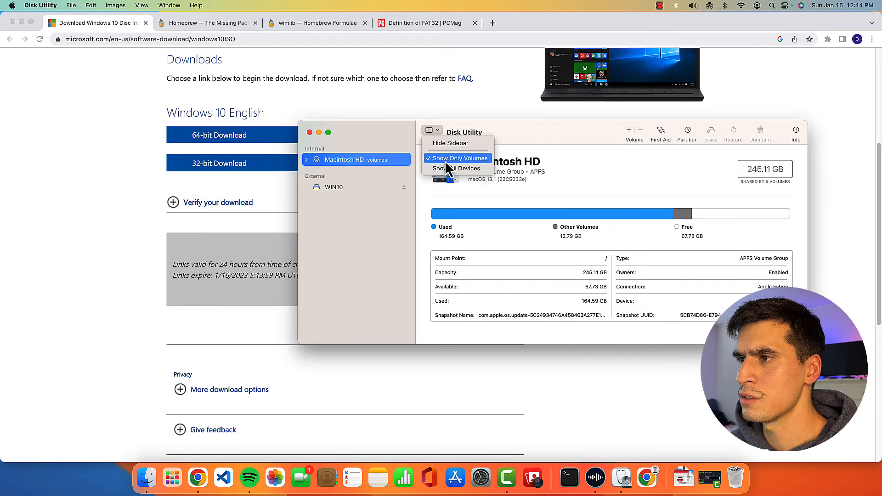
pyautogui.moveTo(450, 169)
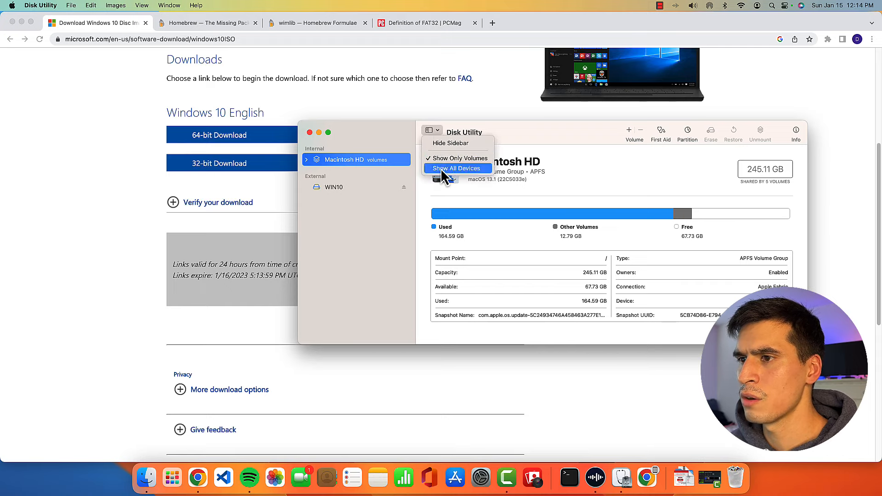
pyautogui.click(458, 168)
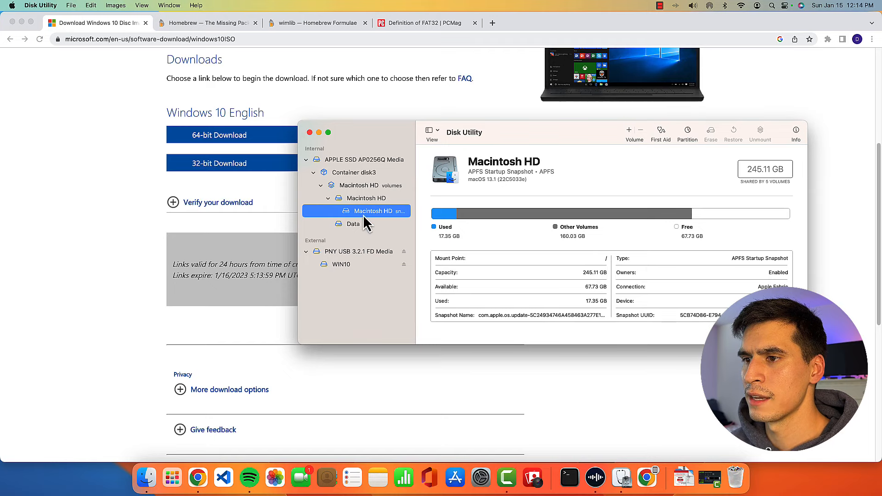
pyautogui.moveTo(342, 258)
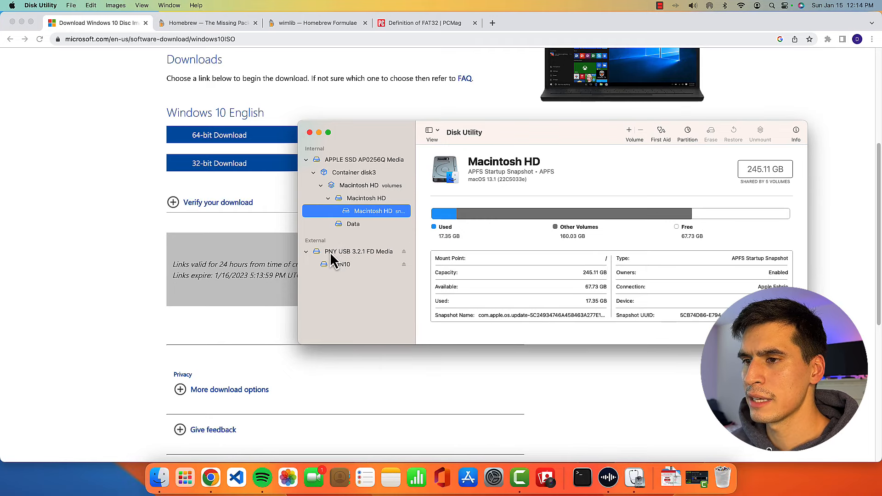
pyautogui.click(359, 251)
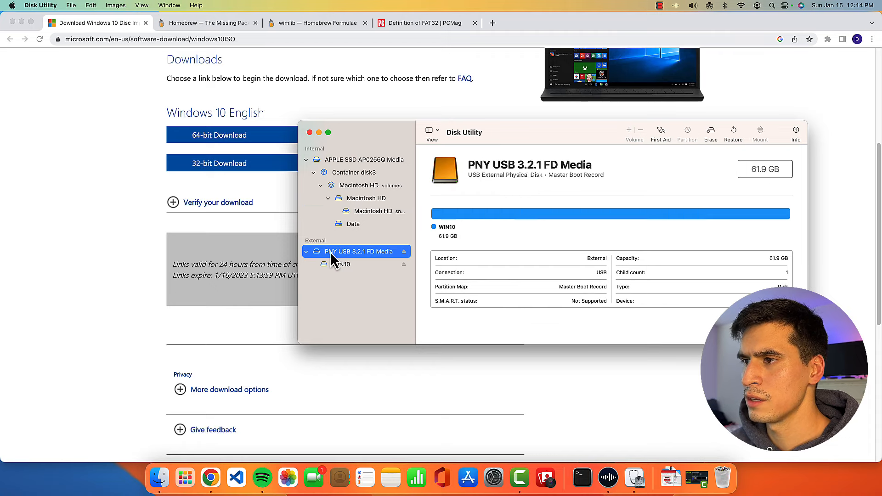
pyautogui.moveTo(384, 264)
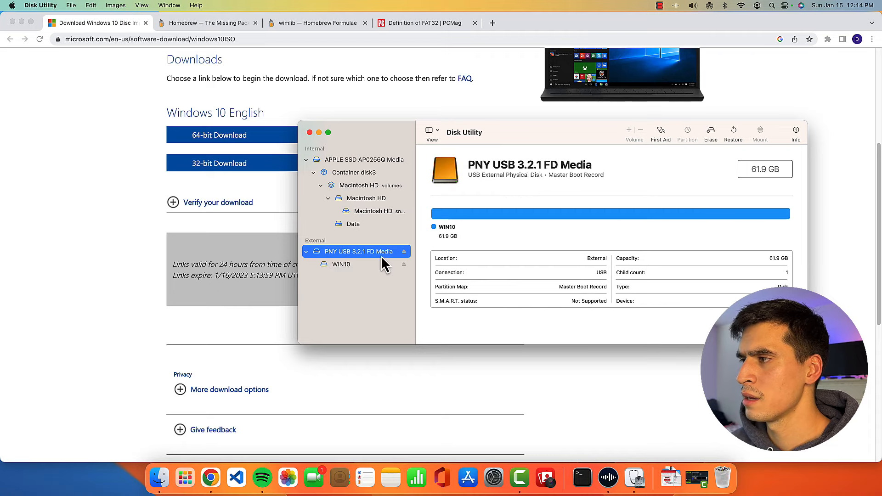
# Step: Erase the PNY drive as WIN10, MS-DOS (FAT), Master Boot Record, and close the report
pyautogui.click(710, 133)
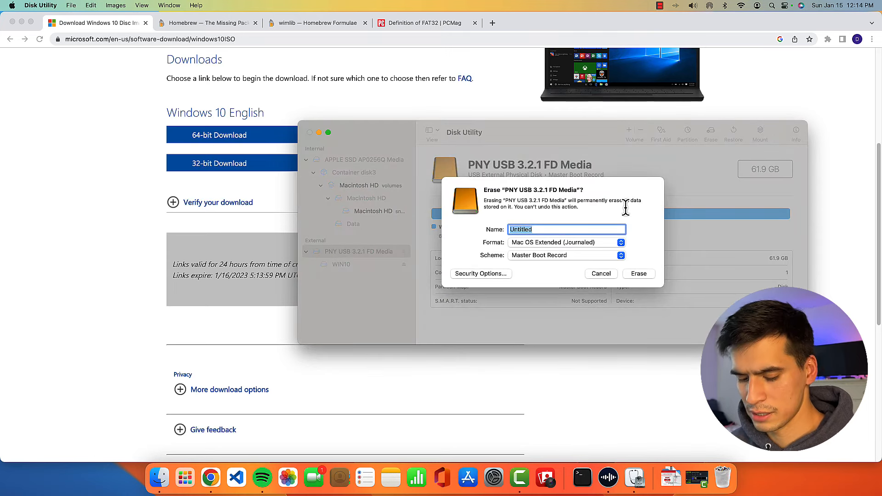
pyautogui.write('WIN')
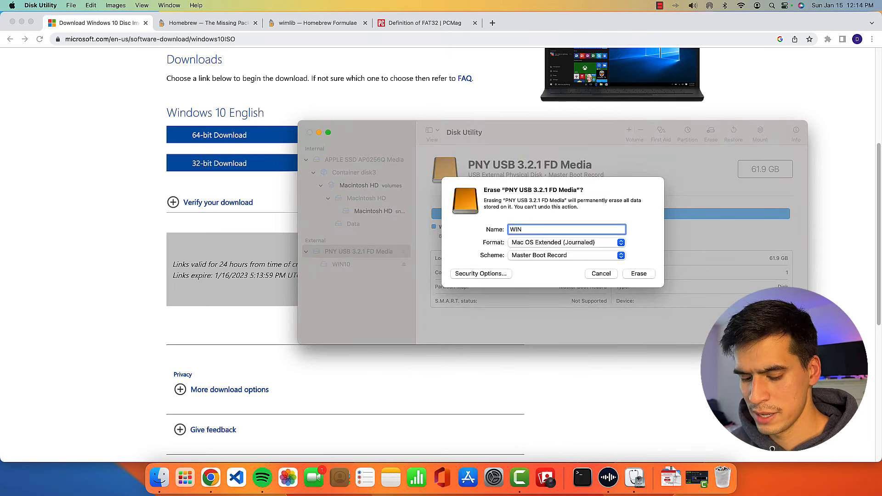
pyautogui.write('10')
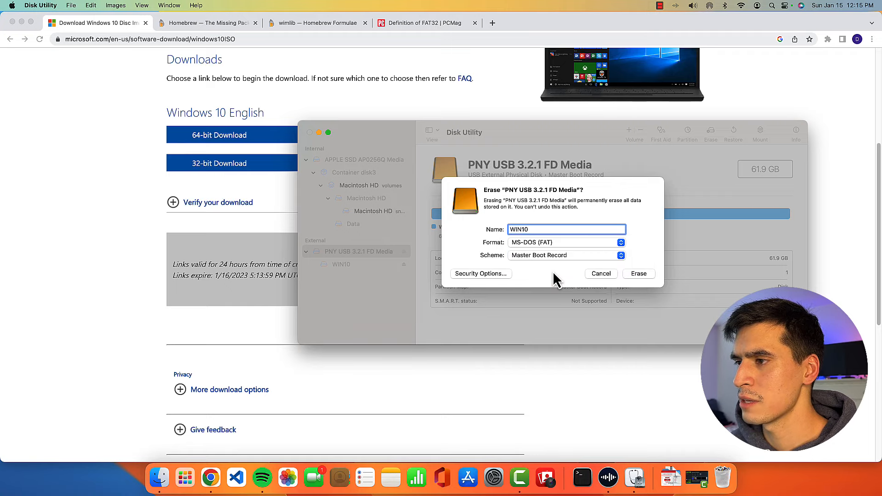
pyautogui.moveTo(520, 267)
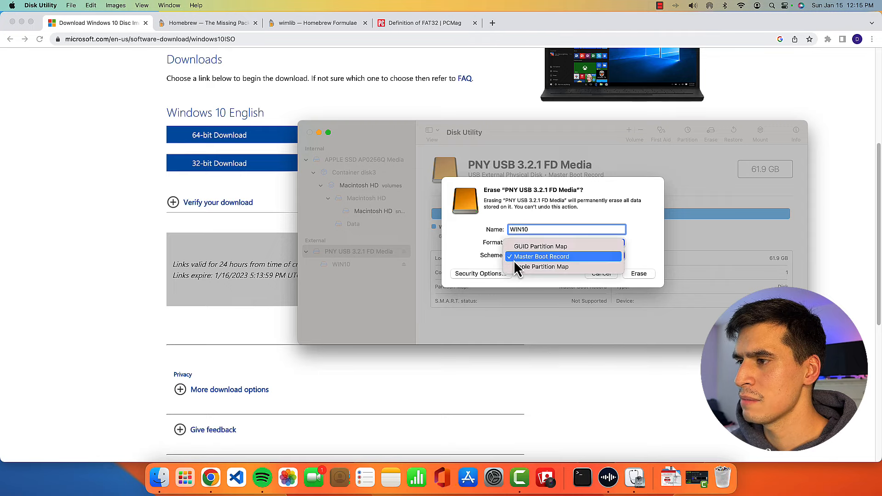
pyautogui.moveTo(556, 266)
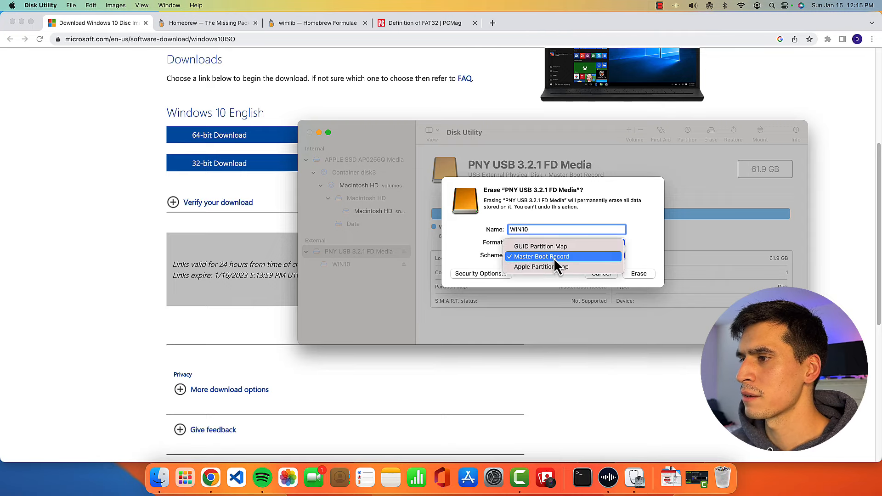
pyautogui.click(541, 256)
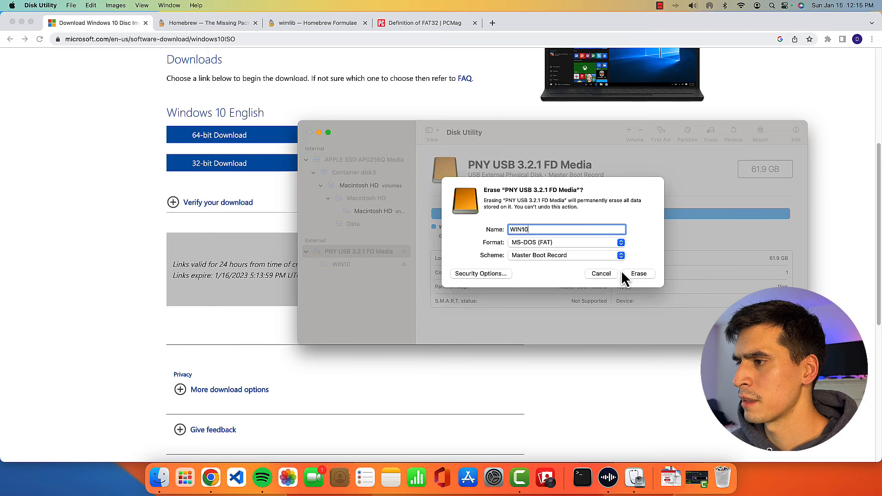
pyautogui.click(639, 274)
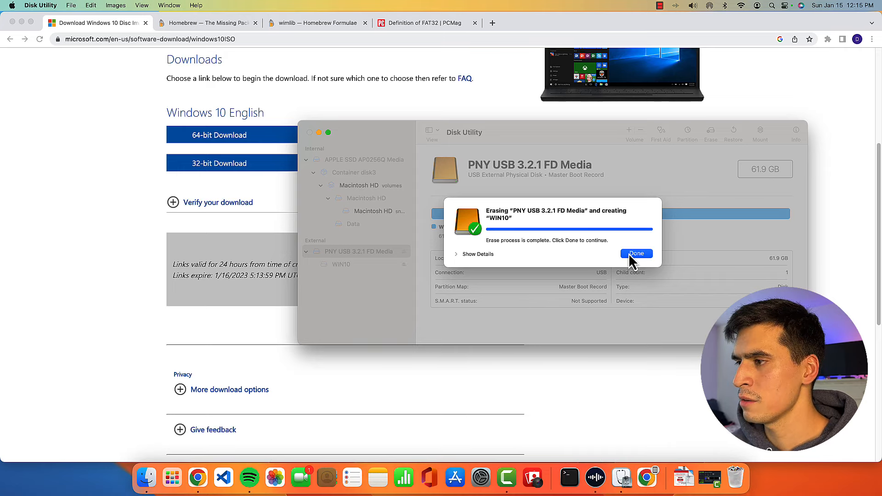
pyautogui.click(636, 253)
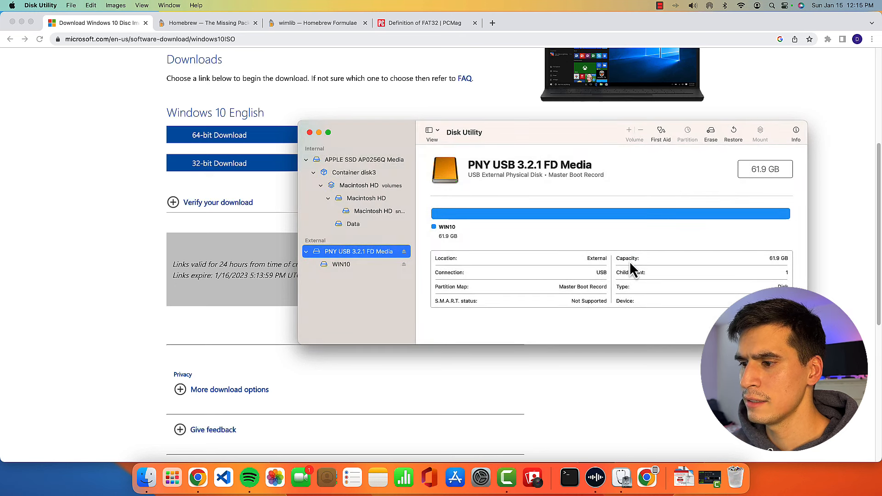
pyautogui.moveTo(636, 276)
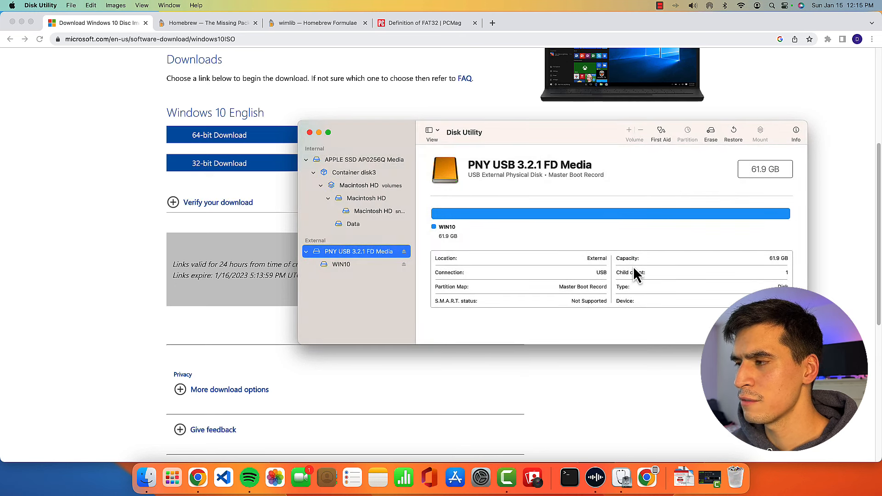
pyautogui.moveTo(647, 397)
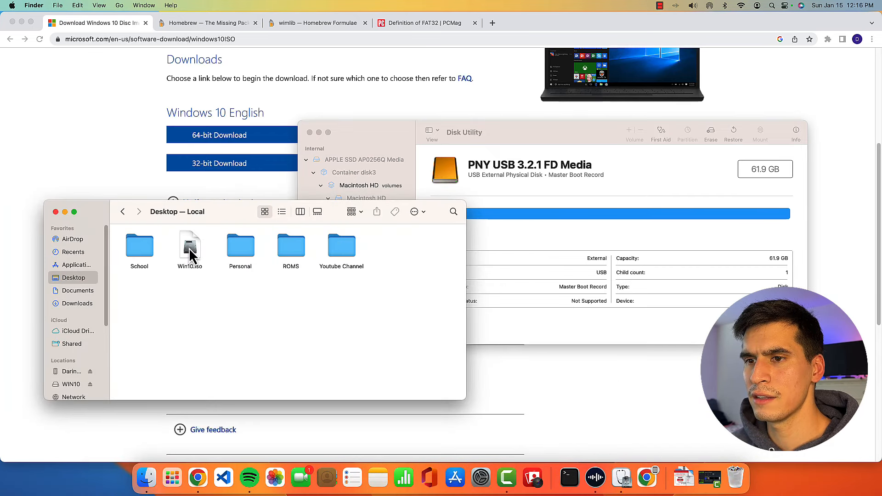
# Step: Mount the Win10.iso disc image from the Desktop
pyautogui.click(190, 243)
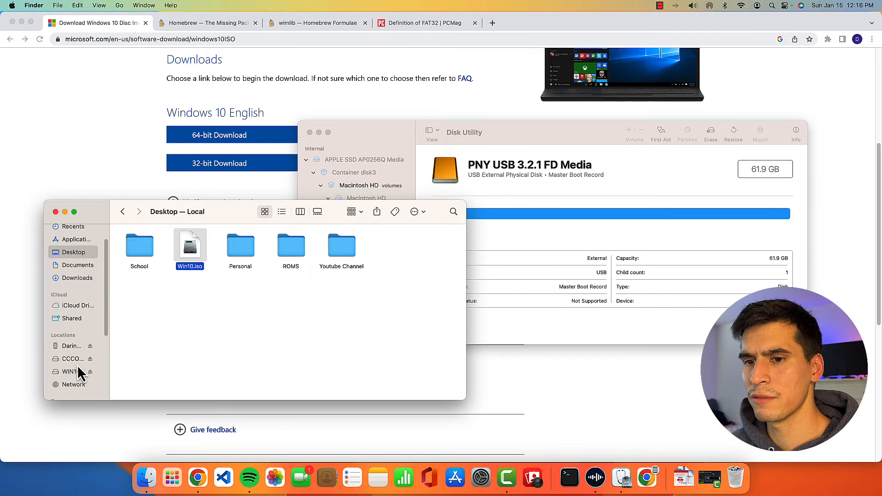
# Step: Open the CCCOMA_X64FRE_EN-US_DV9 volume from the Finder sidebar Locations
pyautogui.scroll(-3)
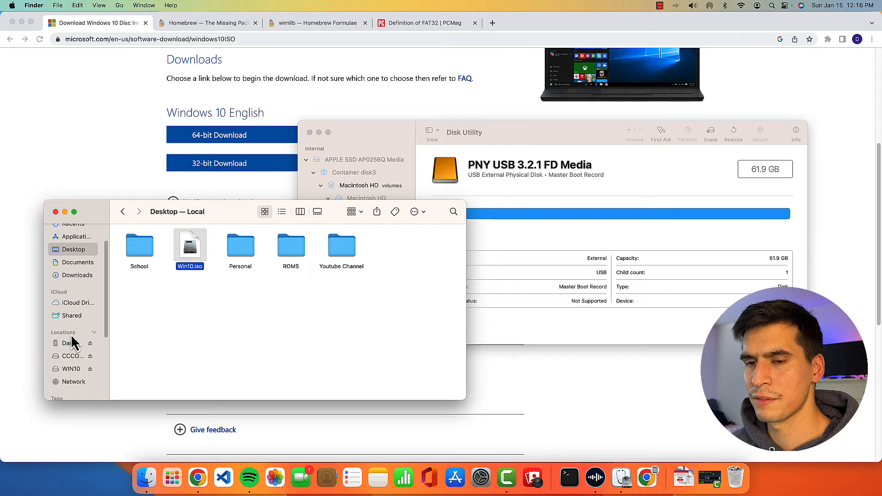
pyautogui.moveTo(73, 368)
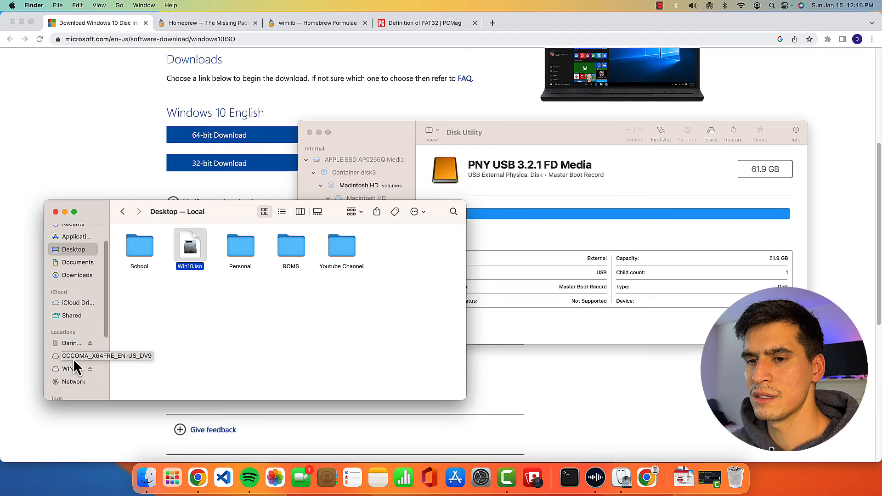
pyautogui.click(105, 356)
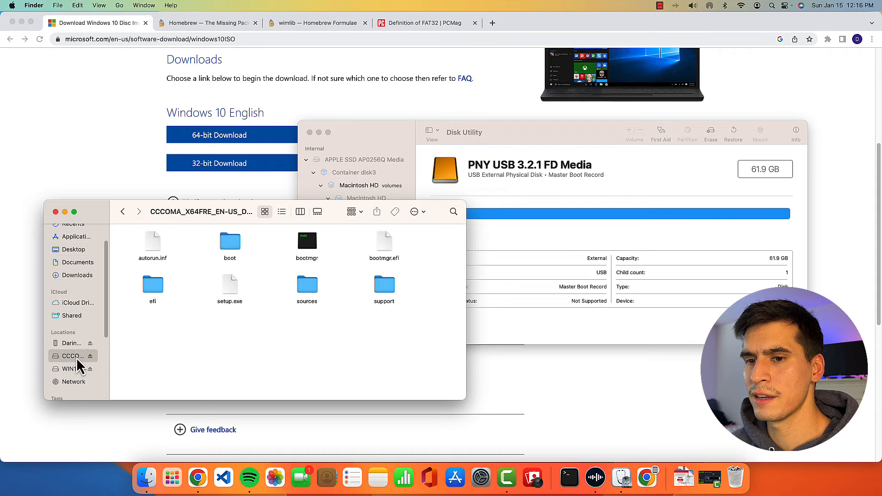
pyautogui.moveTo(94, 360)
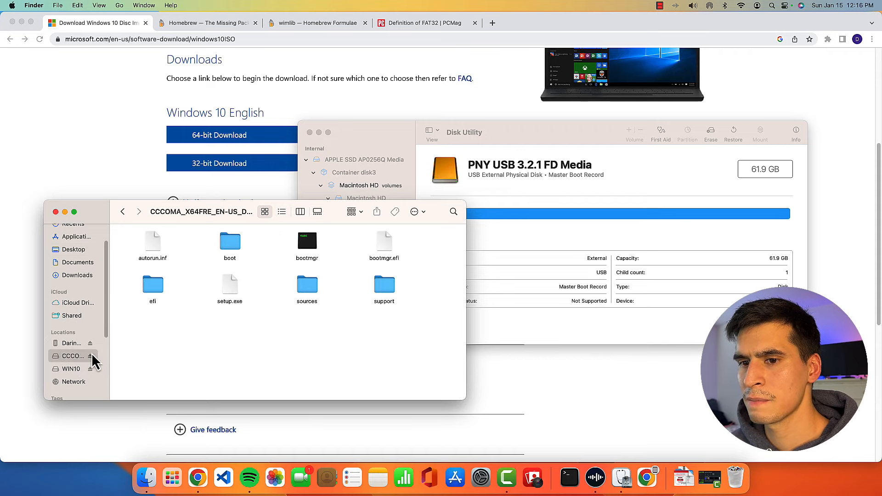
pyautogui.moveTo(102, 363)
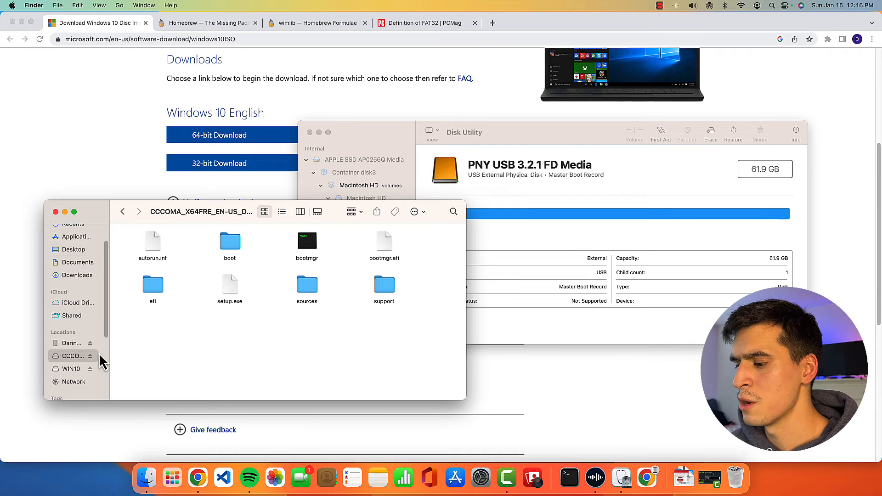
pyautogui.moveTo(70, 374)
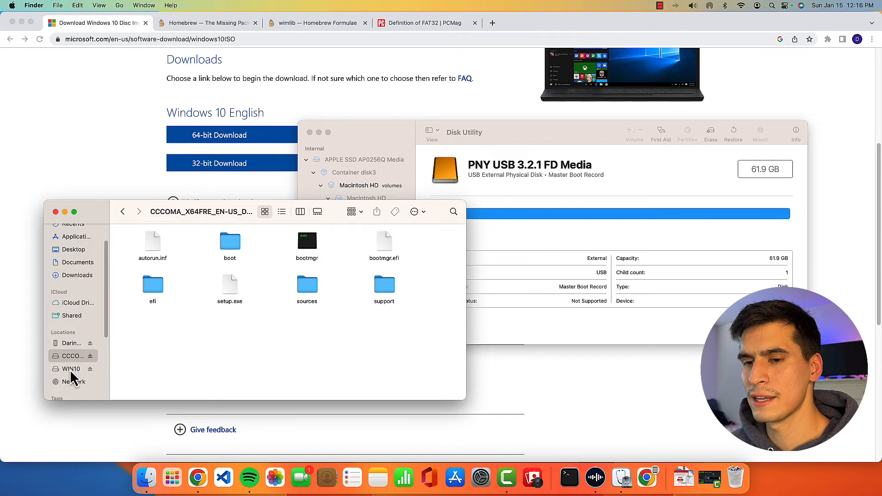
# Step: Open the WIN10 drive in a new Finder window
pyautogui.rightClick(71, 369)
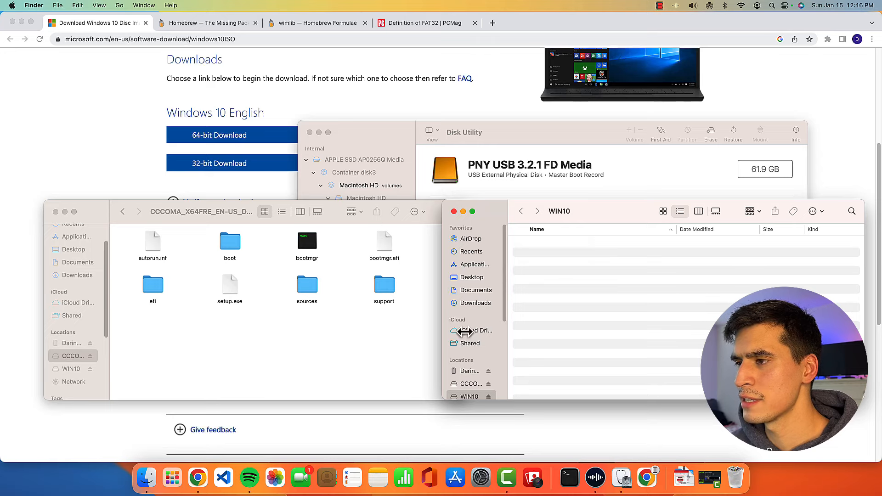
pyautogui.moveTo(163, 256)
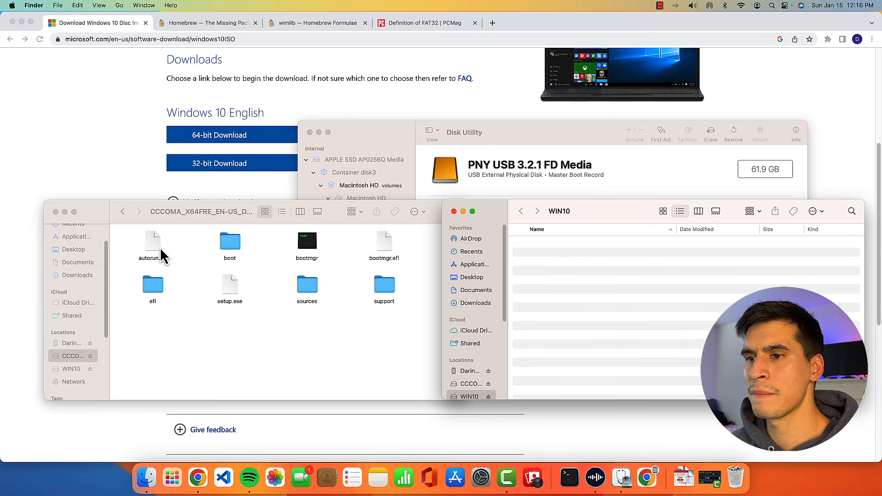
pyautogui.moveTo(307, 292)
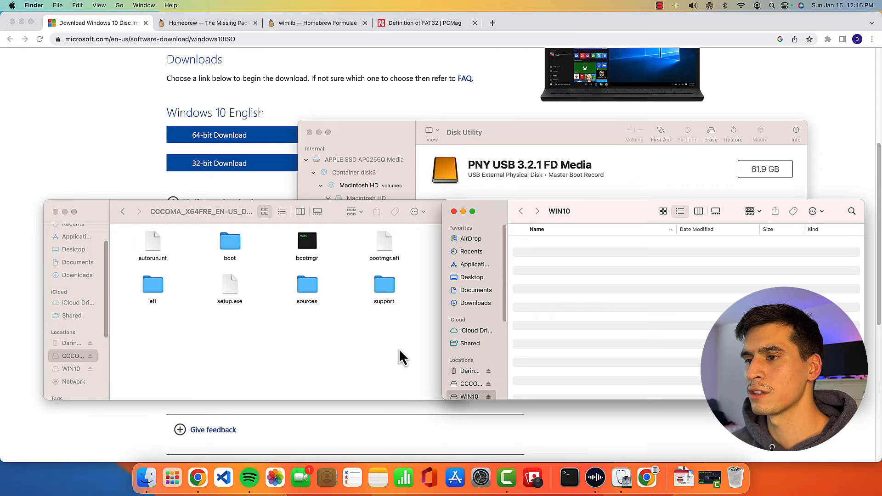
# Step: Select all items in the Windows installer volume window
pyautogui.click(323, 336)
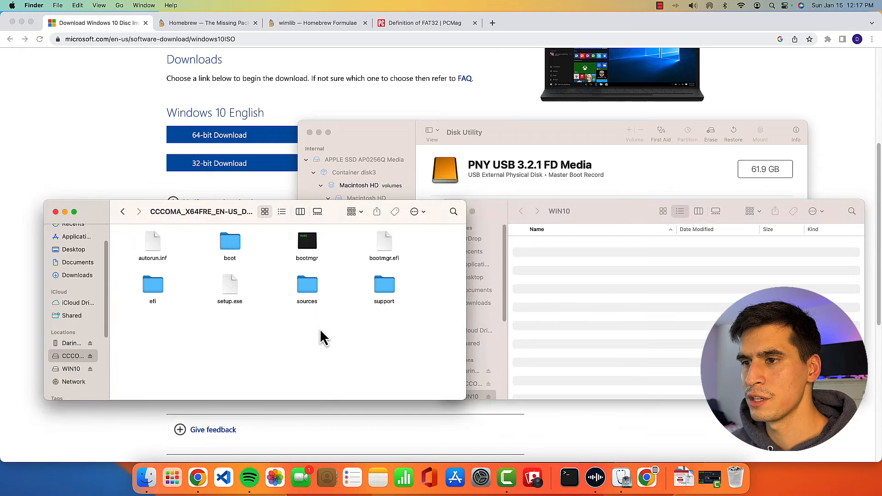
pyautogui.moveTo(320, 343)
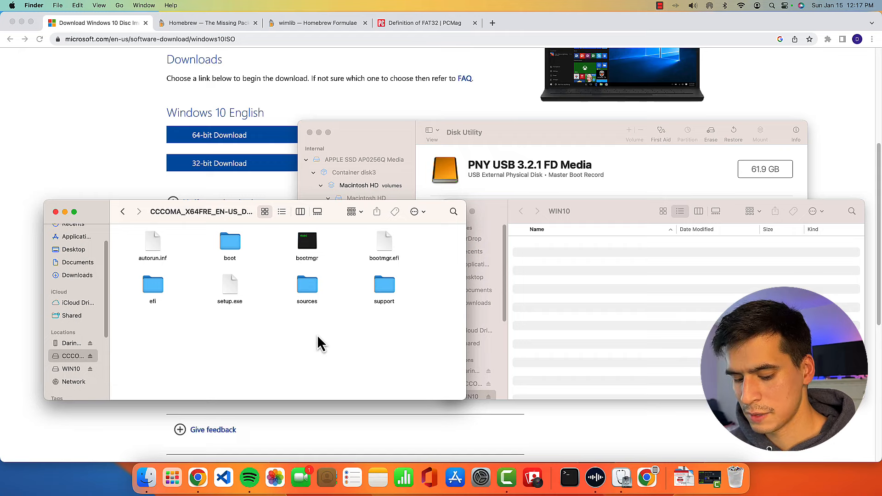
pyautogui.press('cmd+a')
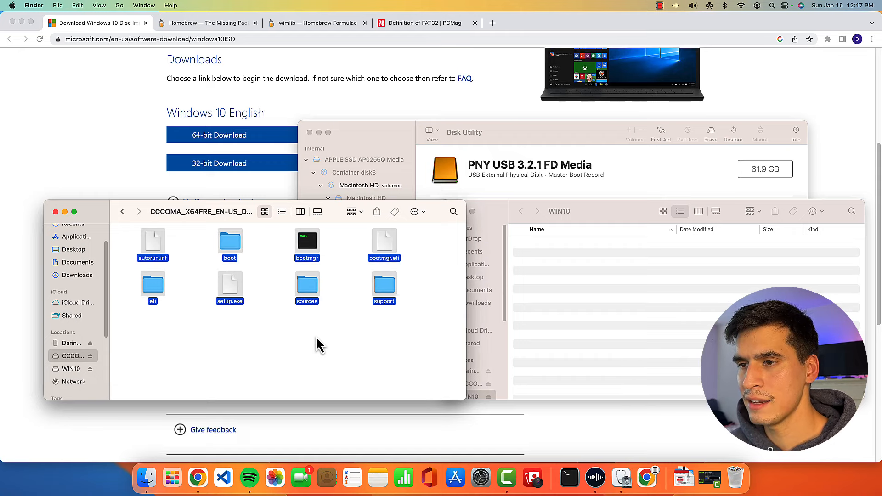
pyautogui.moveTo(312, 342)
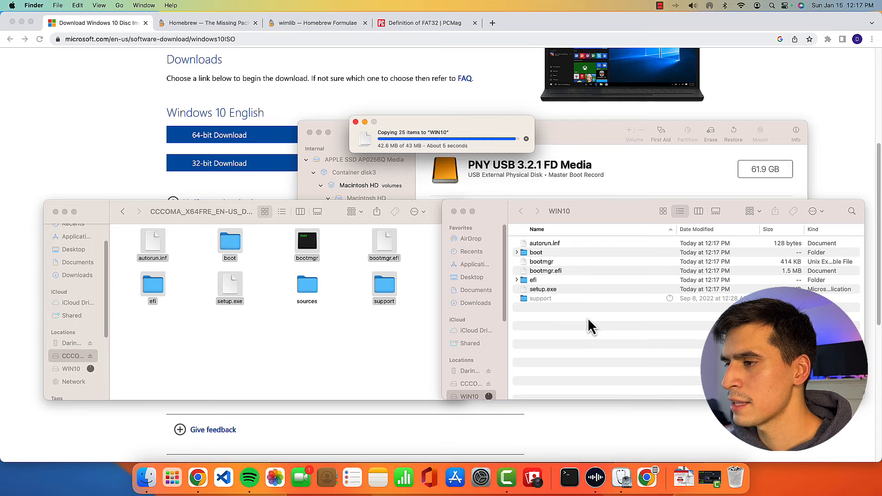
# Step: Add a new folder named sources to the WIN10 drive and open it
pyautogui.rightClick(588, 323)
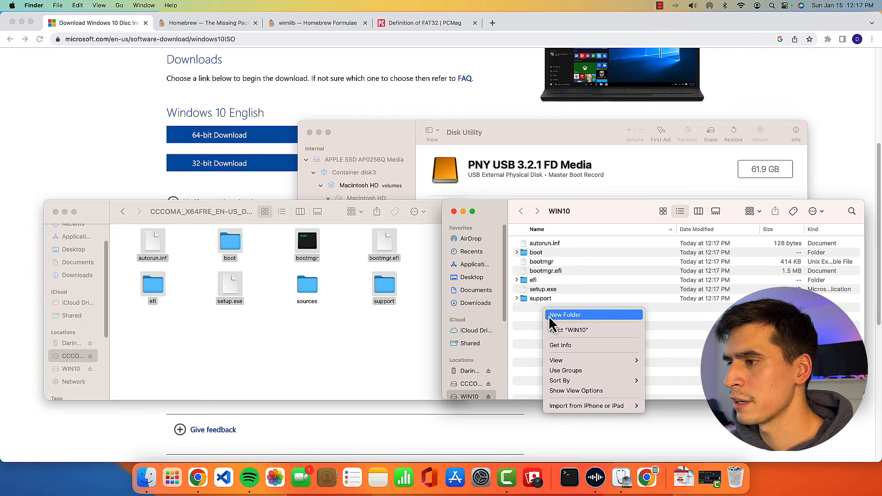
pyautogui.click(566, 314)
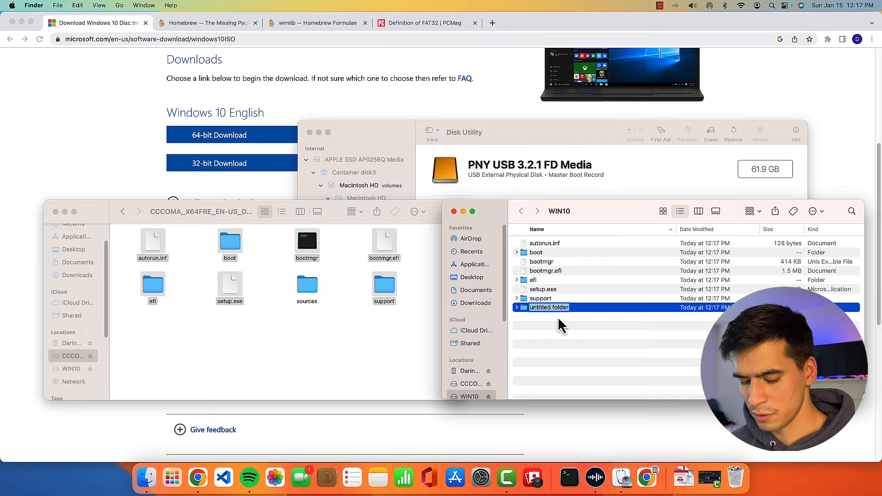
pyautogui.write('sources')
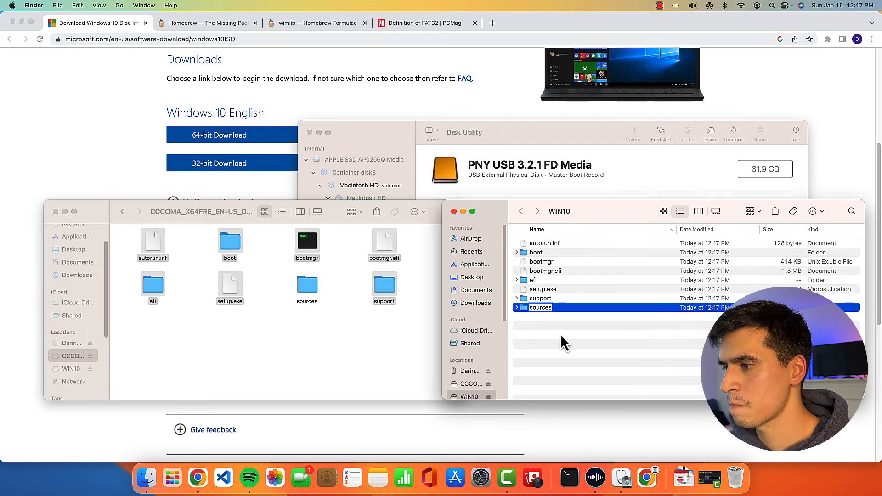
pyautogui.doubleClick(541, 307)
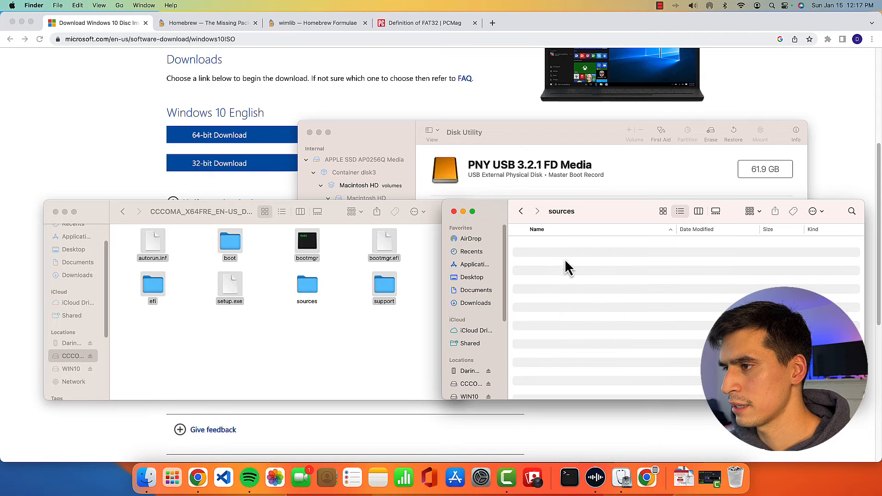
pyautogui.moveTo(571, 298)
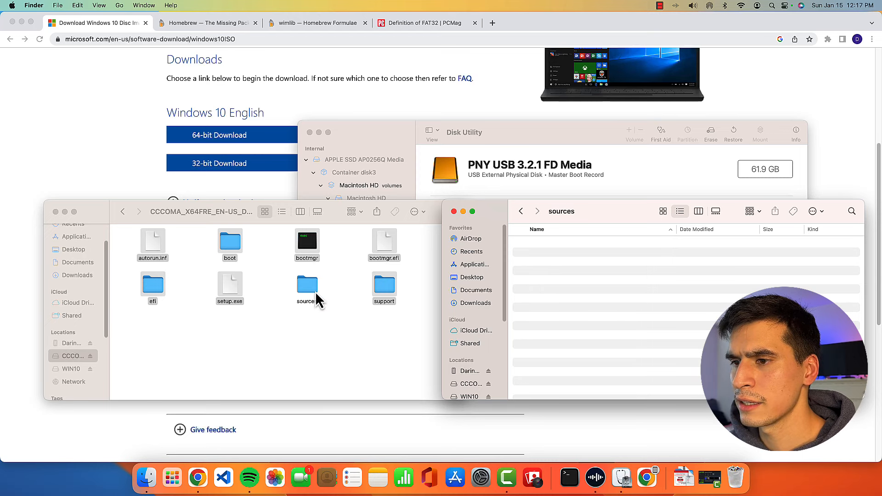
# Step: Open the installer volume's sources folder and scroll down toward install.wim
pyautogui.doubleClick(306, 284)
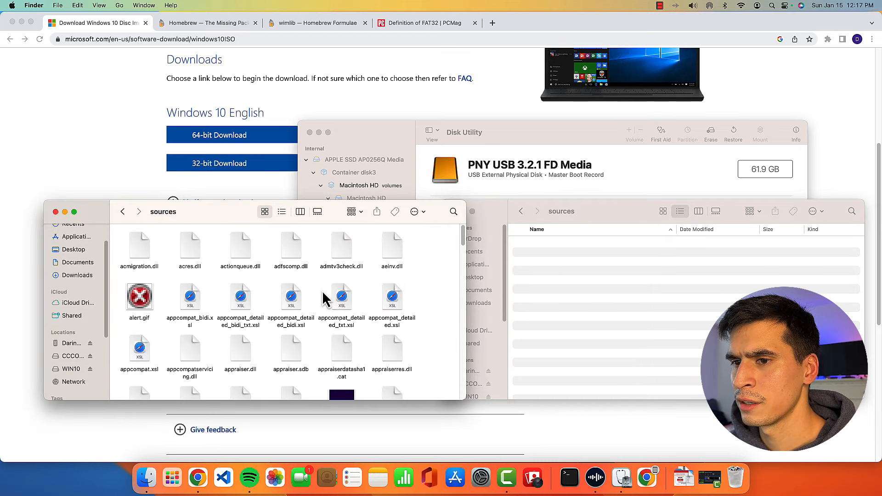
pyautogui.moveTo(423, 276)
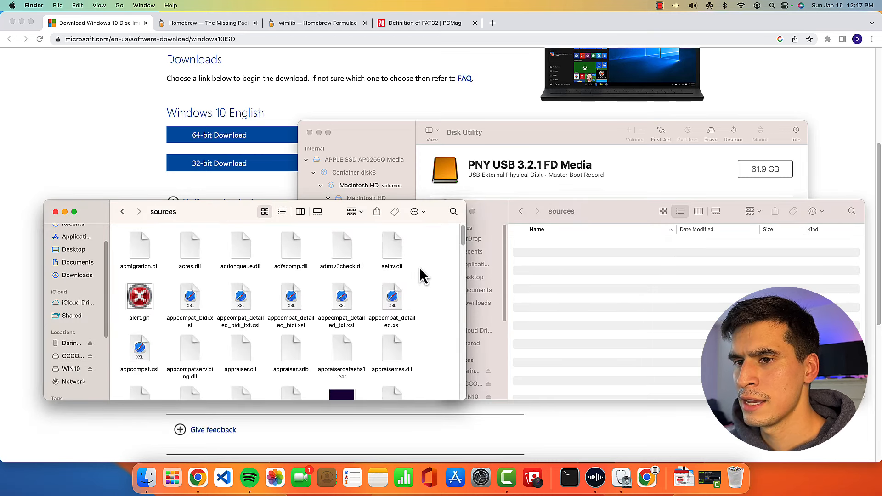
pyautogui.scroll(-3)
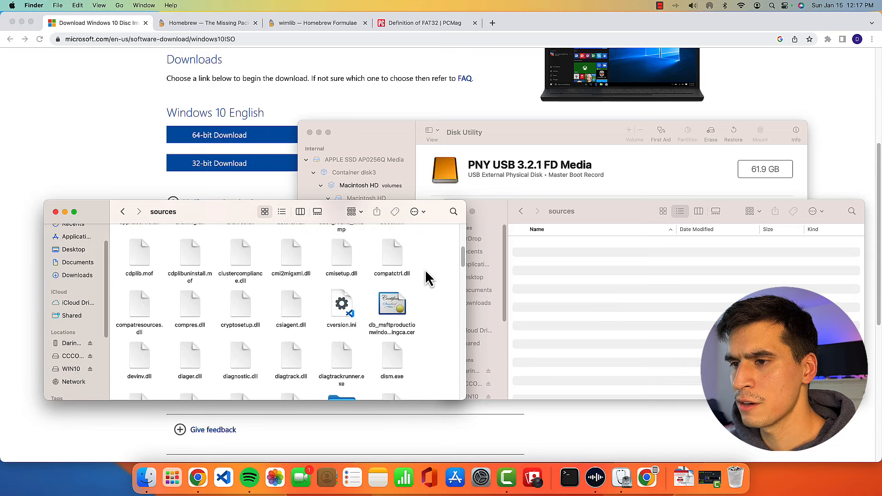
pyautogui.scroll(-3)
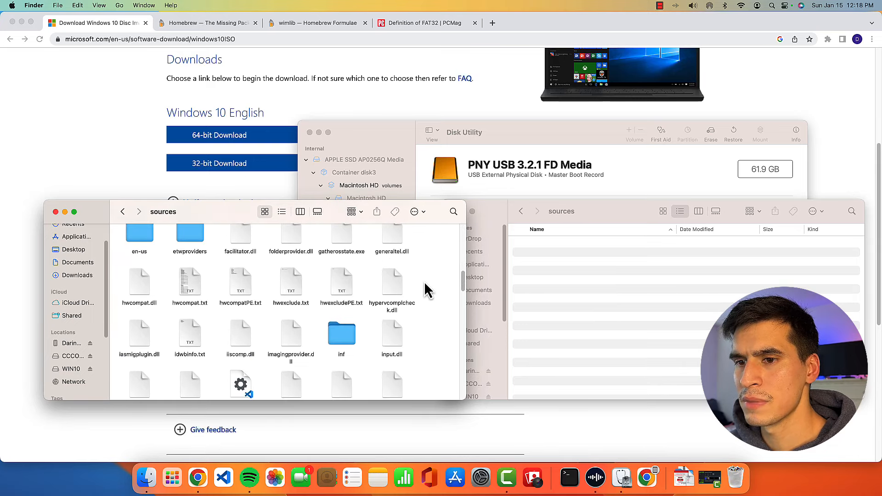
pyautogui.scroll(-3)
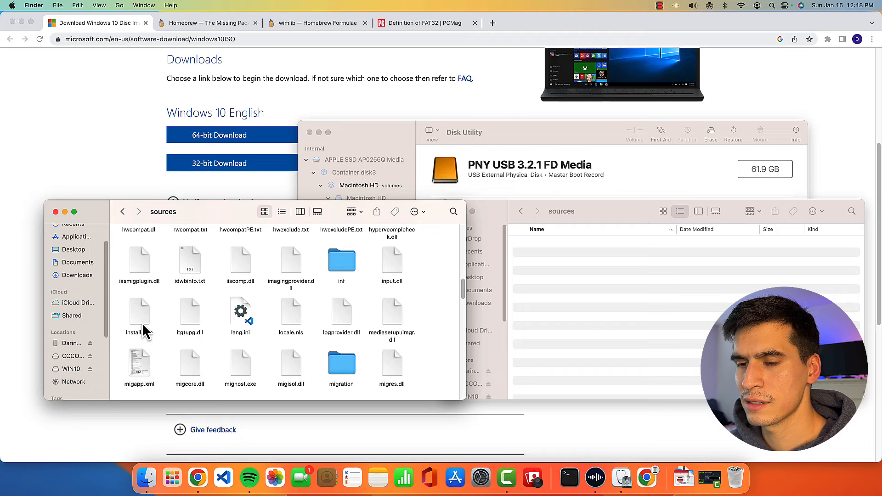
pyautogui.moveTo(147, 330)
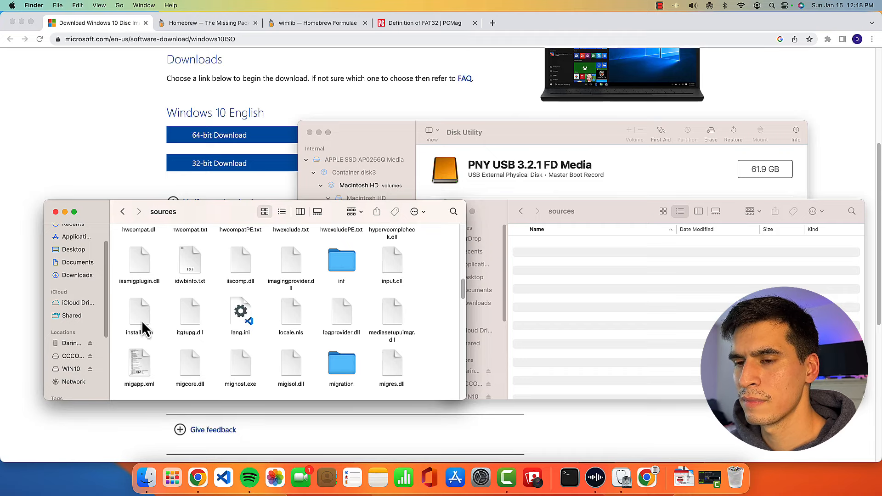
pyautogui.rightClick(139, 312)
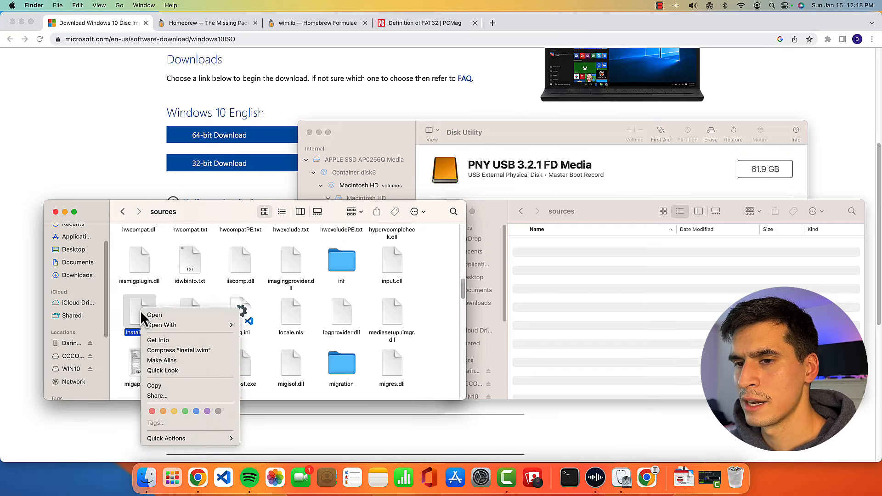
pyautogui.moveTo(158, 339)
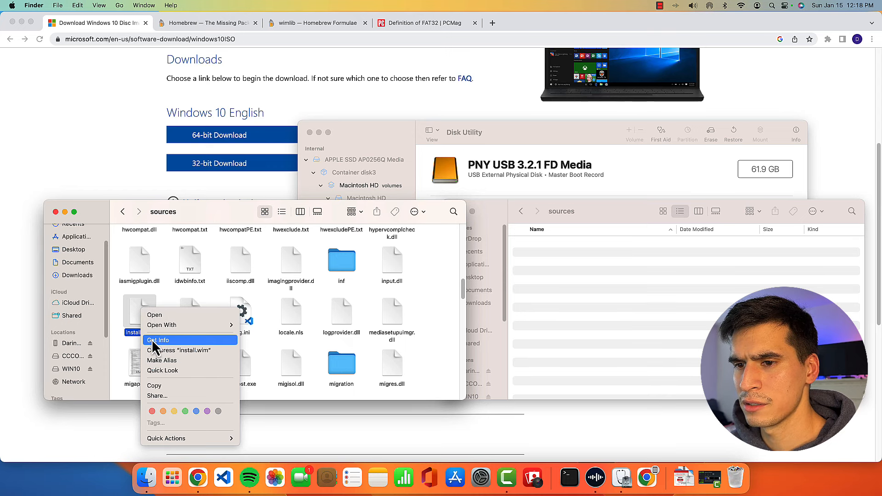
pyautogui.click(159, 340)
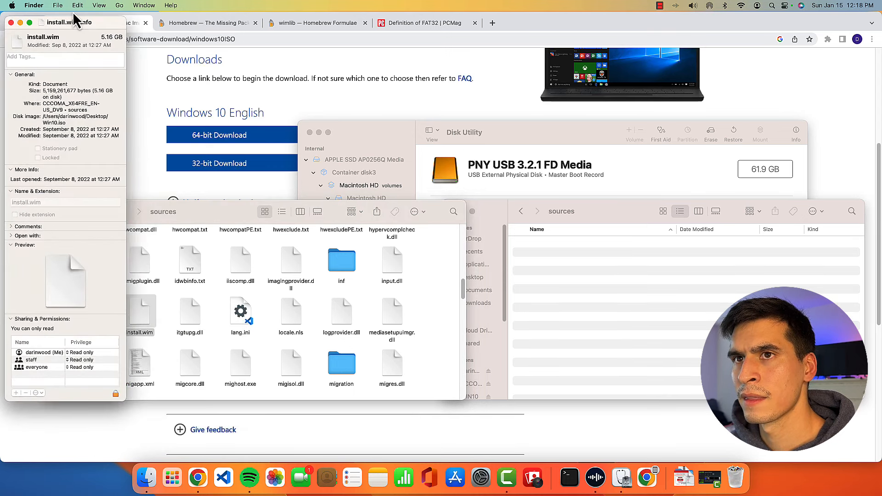
pyautogui.moveTo(64, 22); pyautogui.dragTo(258, 81)
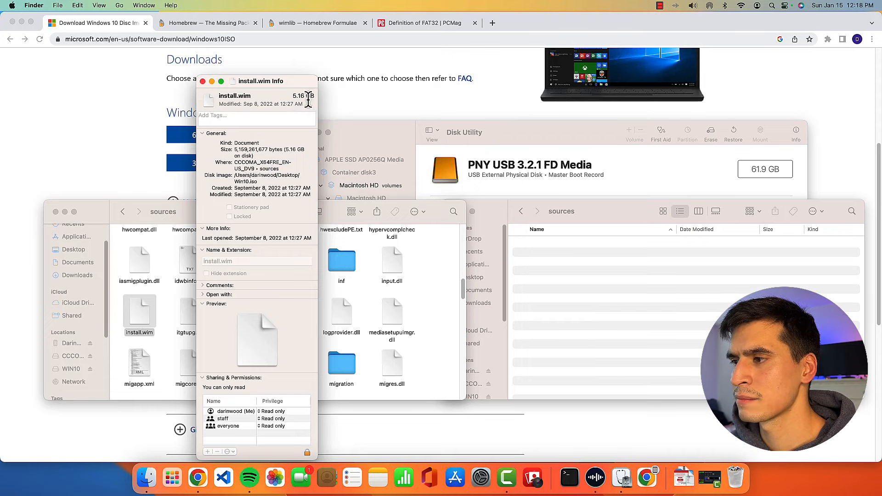
pyautogui.moveTo(540, 275)
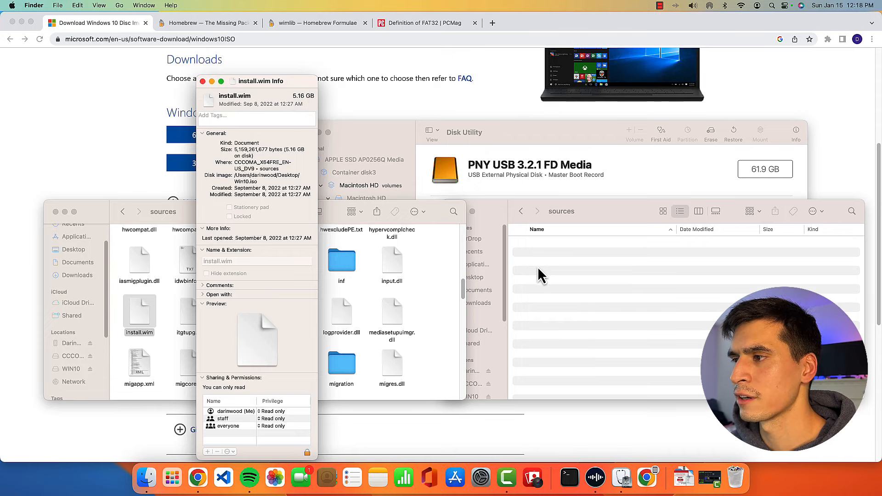
pyautogui.moveTo(296, 158)
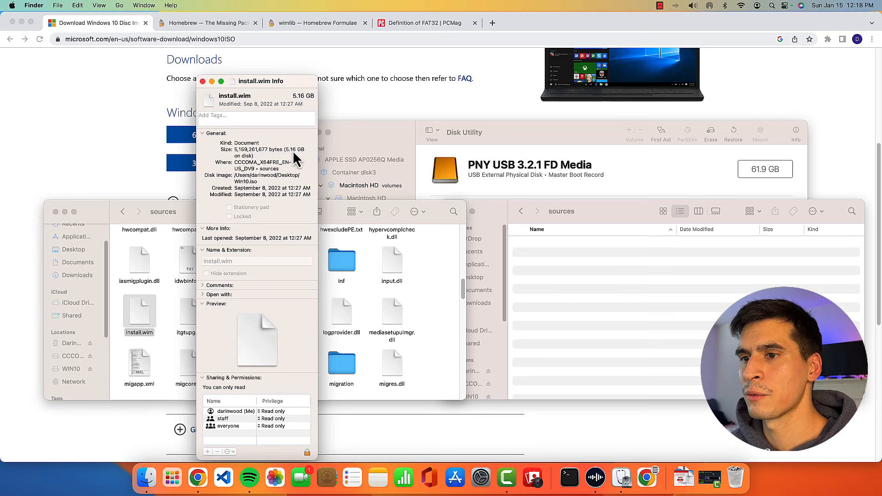
pyautogui.click(204, 80)
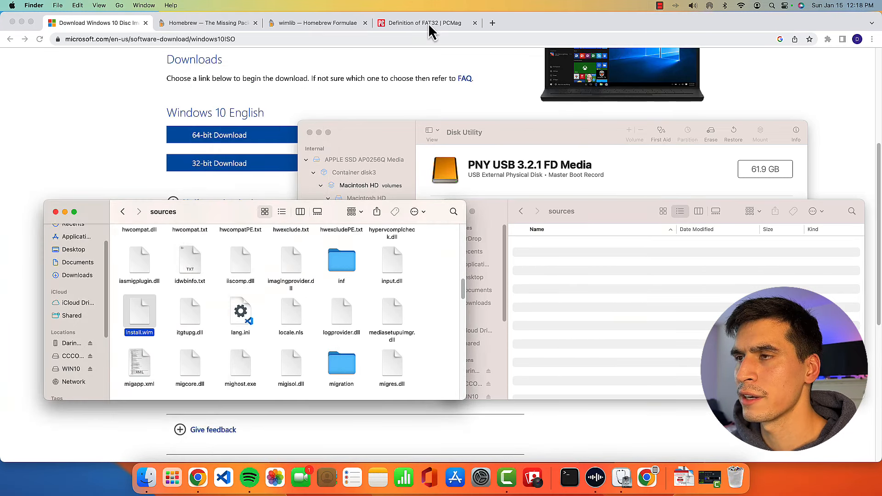
# Step: Review PCMag's FAT32 entry on the 4 GB file-size limit, then return to Microsoft's Windows 10 download page
pyautogui.click(424, 22)
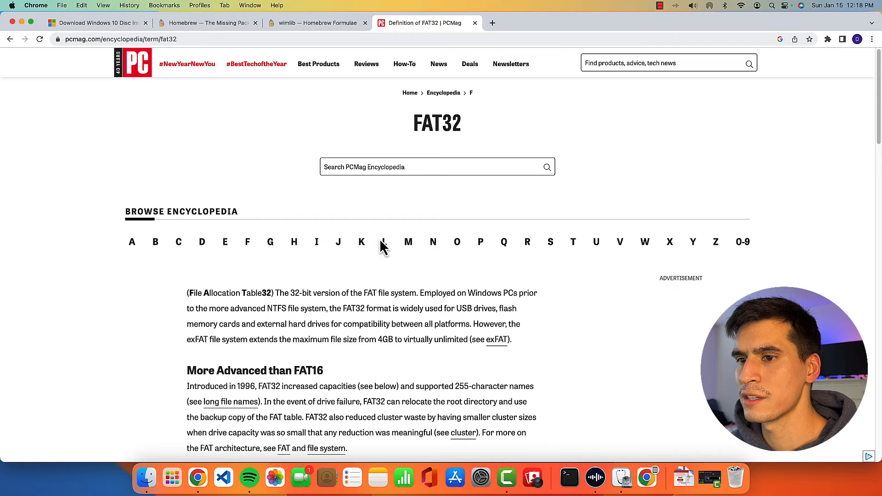
pyautogui.moveTo(224, 296)
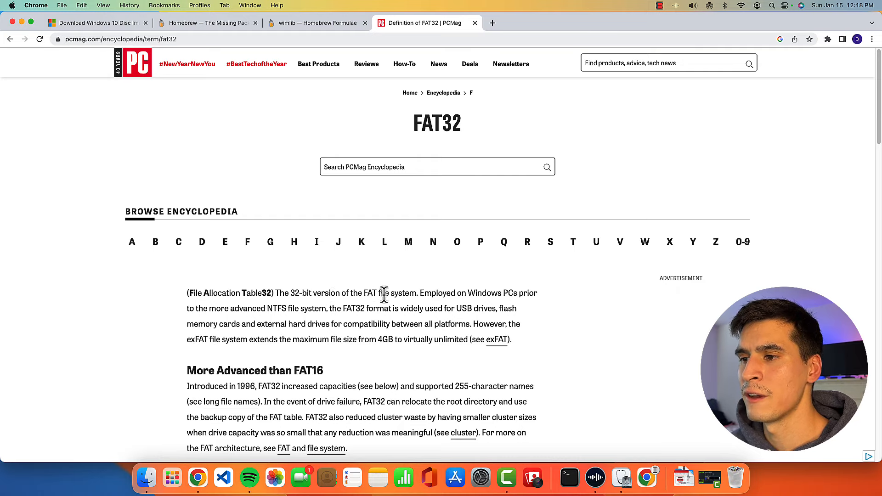
pyautogui.moveTo(353, 332)
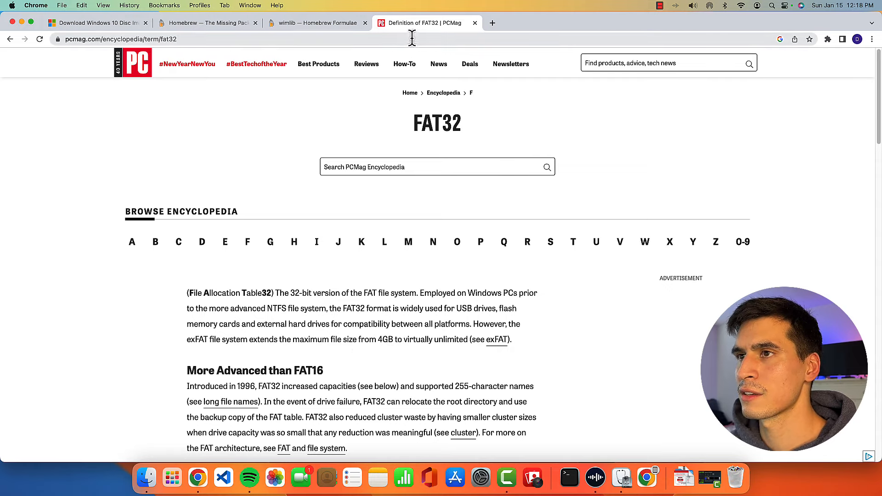
pyautogui.click(95, 23)
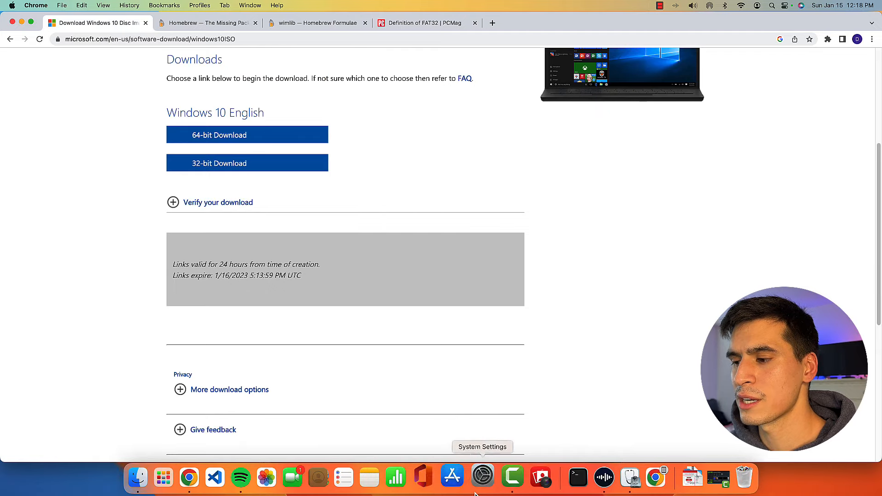
# Step: Select every file in the installer's sources folder except install.wim for copying to WIN10
pyautogui.click(137, 477)
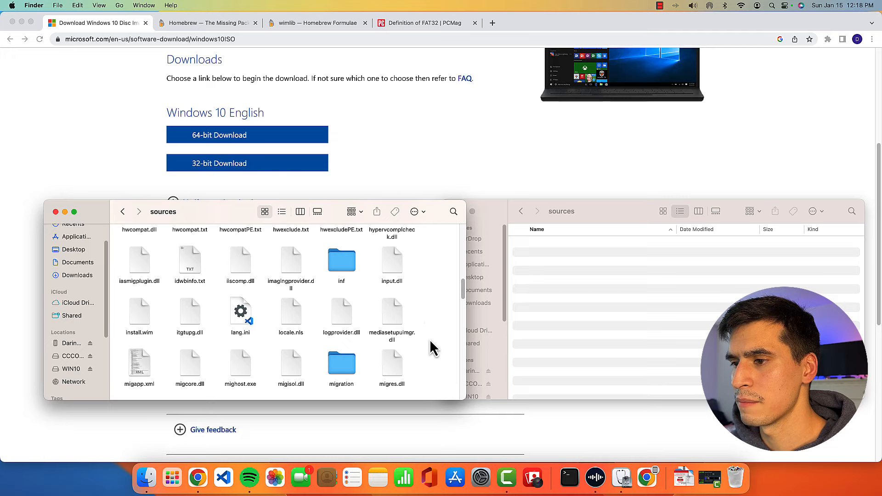
pyautogui.moveTo(424, 323)
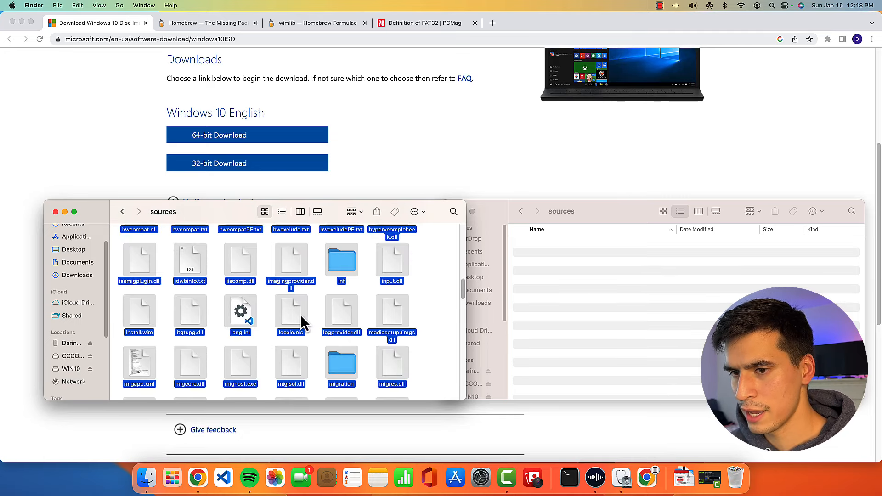
pyautogui.click(139, 313)
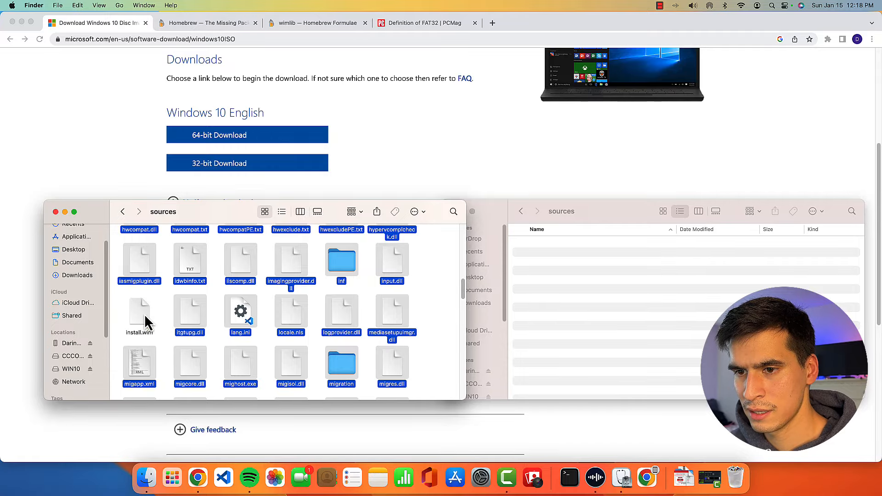
pyautogui.moveTo(288, 314)
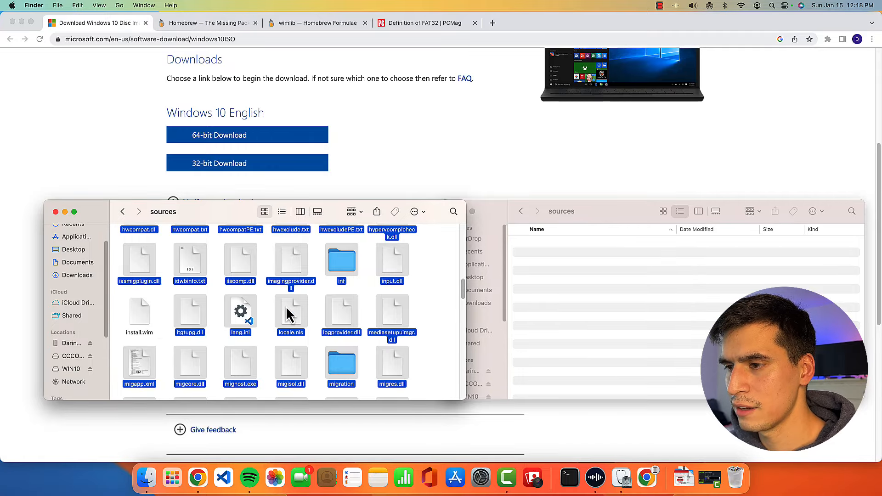
pyautogui.moveTo(571, 301)
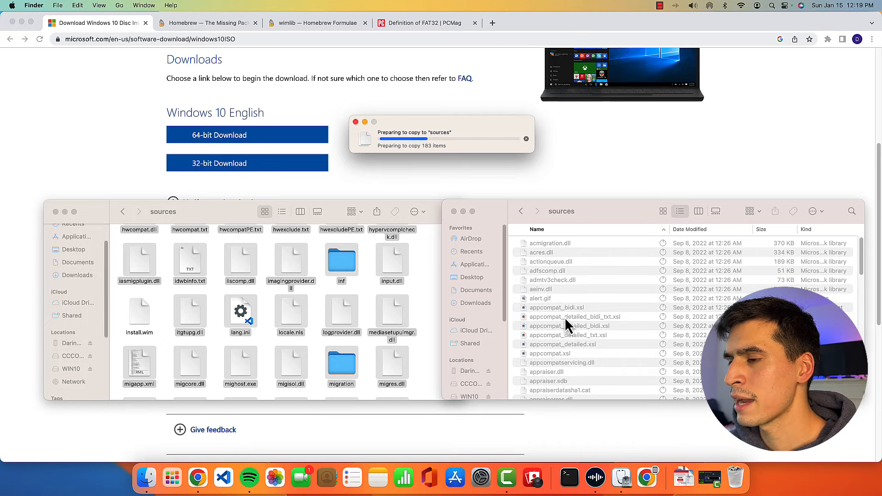
pyautogui.moveTo(661, 133)
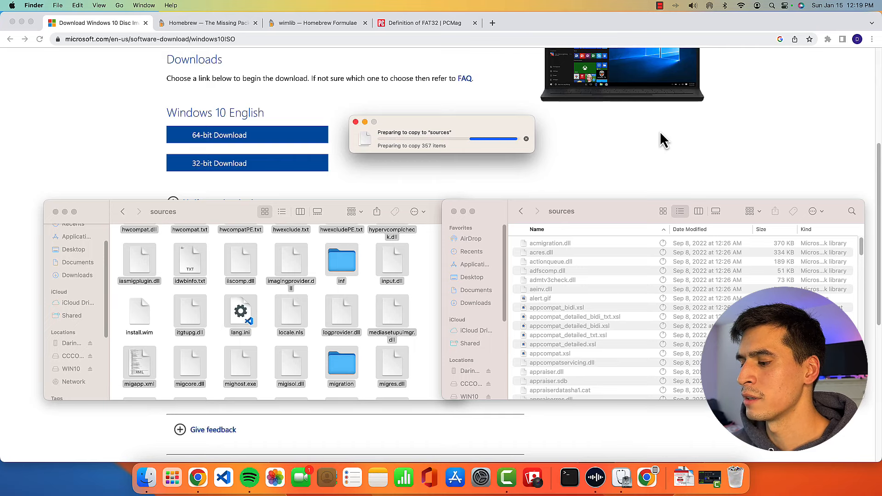
pyautogui.moveTo(770, 23)
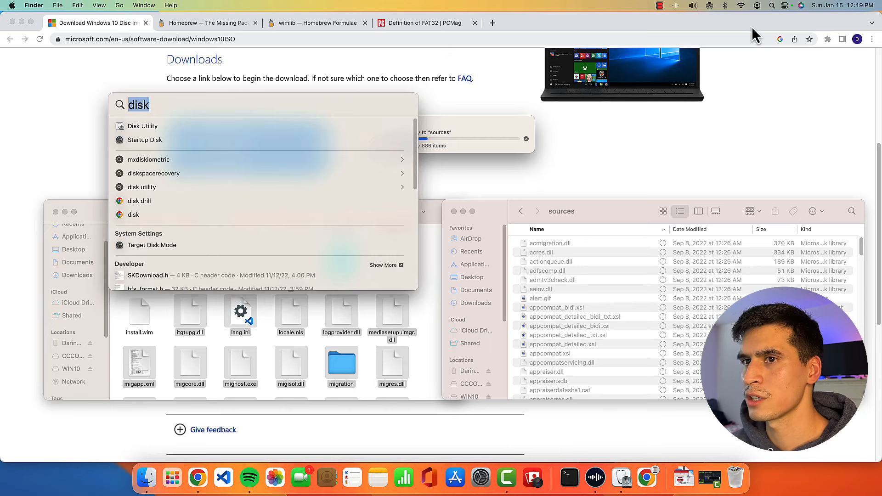
# Step: Launch Terminal, then bring up the Homebrew website in Chrome
pyautogui.write('terminal')
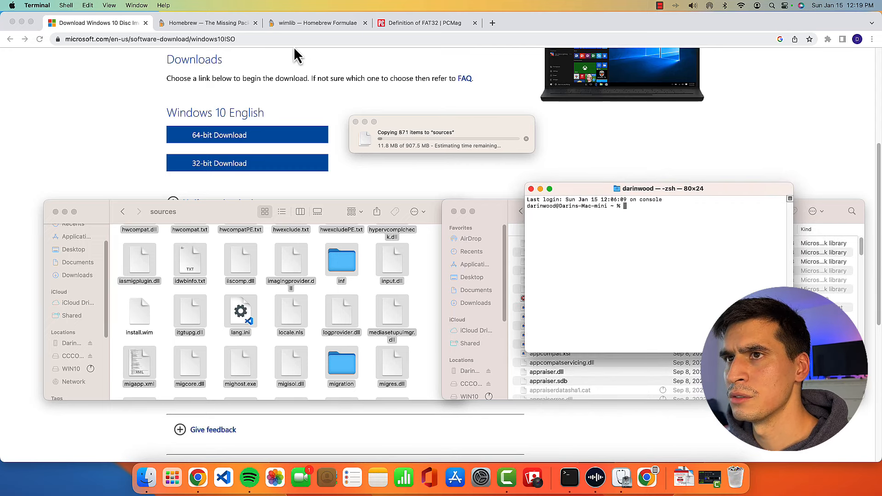
pyautogui.moveTo(225, 29)
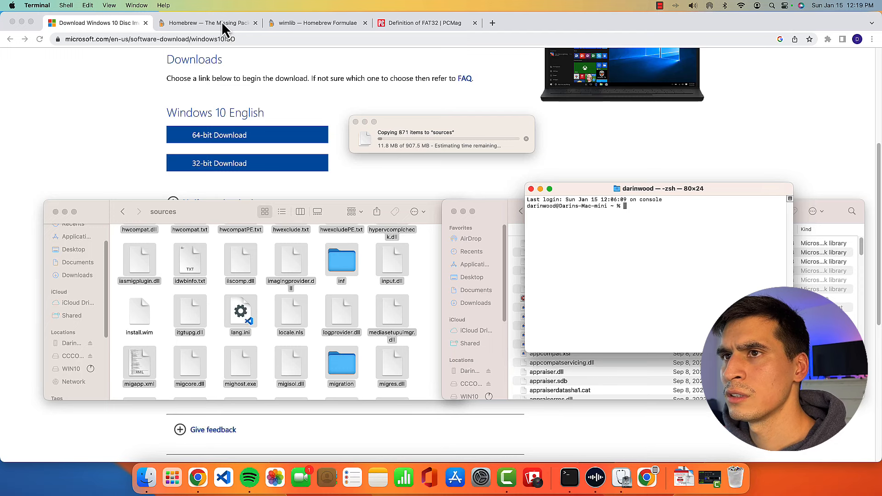
pyautogui.click(205, 22)
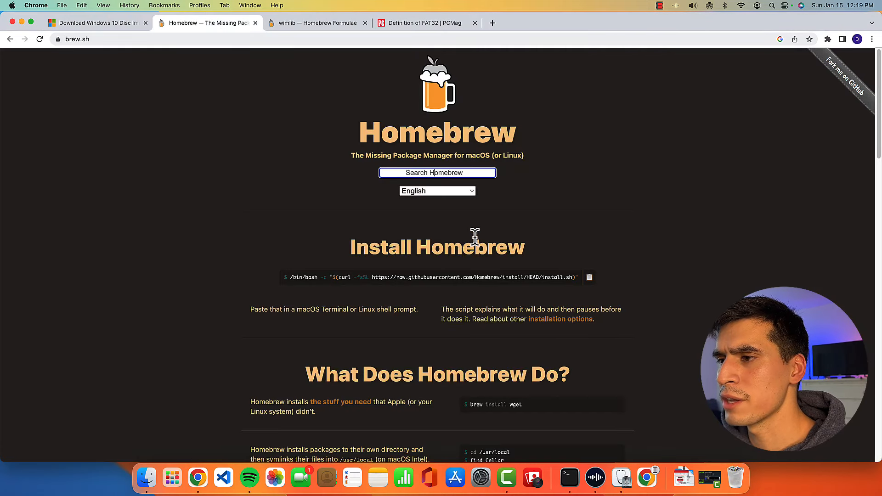
pyautogui.moveTo(301, 277)
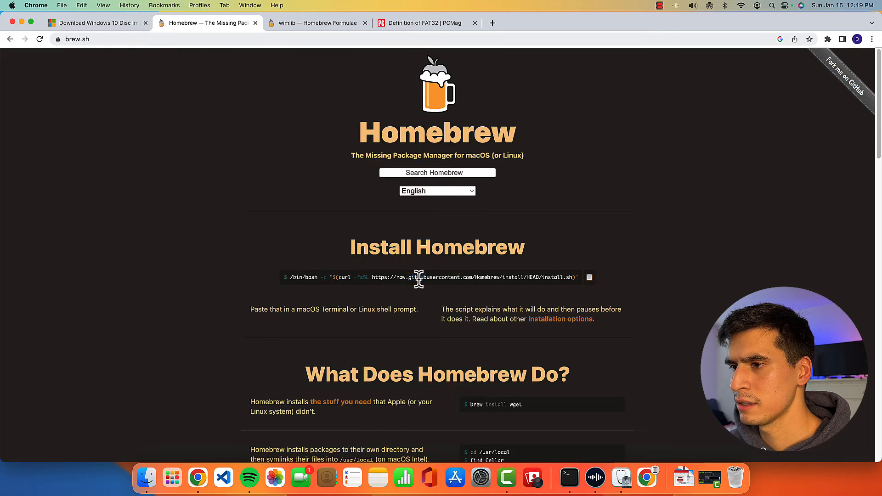
# Step: Copy the Homebrew install command from brew.sh and return to the Terminal window
pyautogui.tripleClick(419, 277)
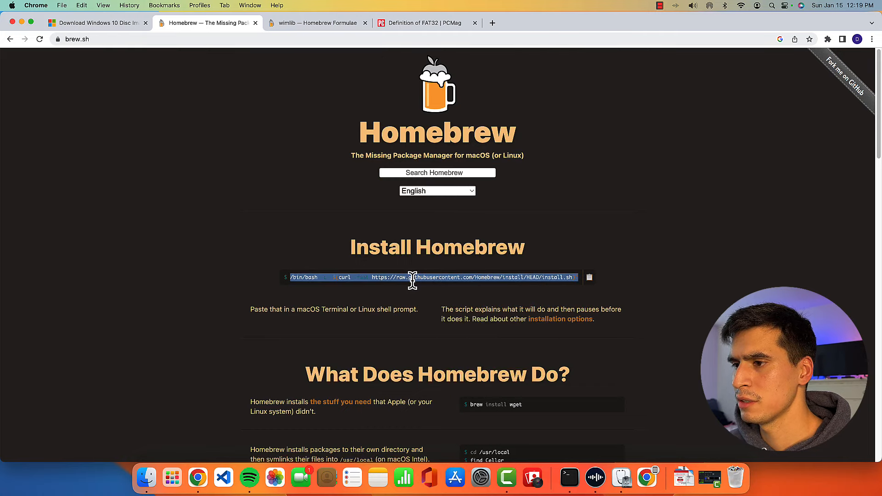
pyautogui.moveTo(431, 306)
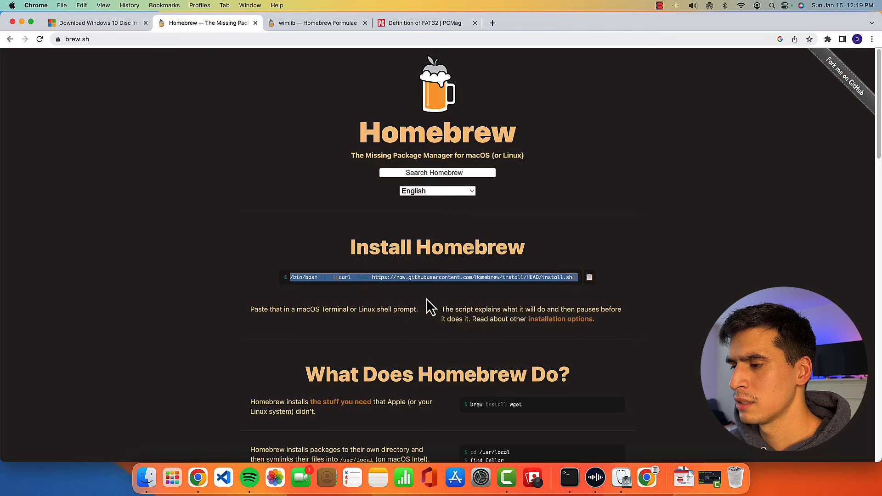
pyautogui.click(568, 478)
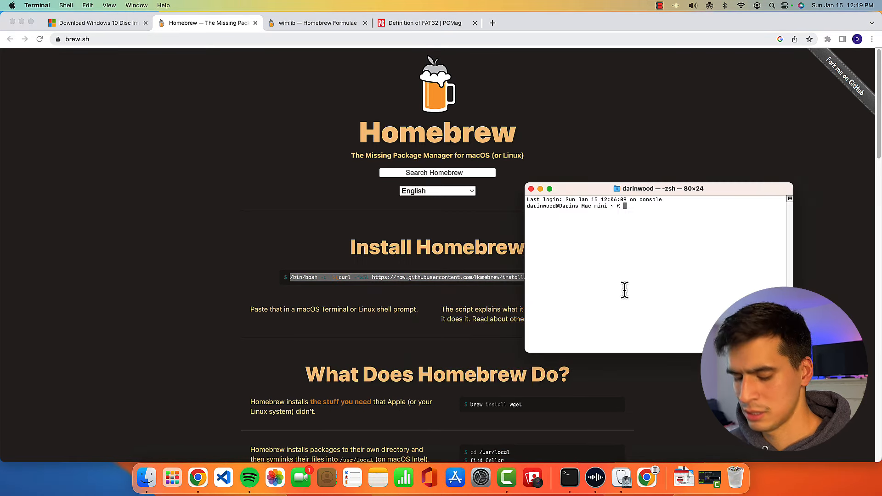
# Step: Paste and run the Homebrew install script: /bin/bash -c "$(curl -fsSL …/Homebrew/install/HEAD/install.sh)"
pyautogui.write('/bin/bash -c "$(curl -fsSL https://raw.githubusercontent.com/Homebrew/install/HEAD/install.sh)"')
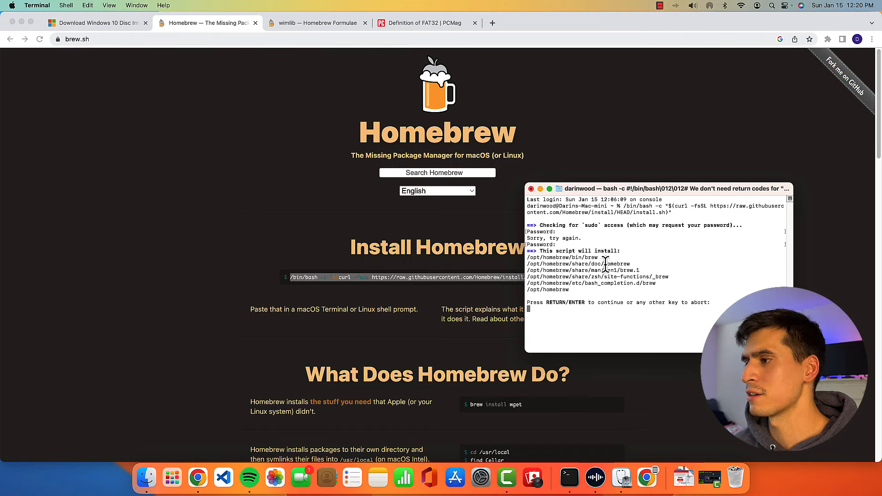
pyautogui.moveTo(637, 316)
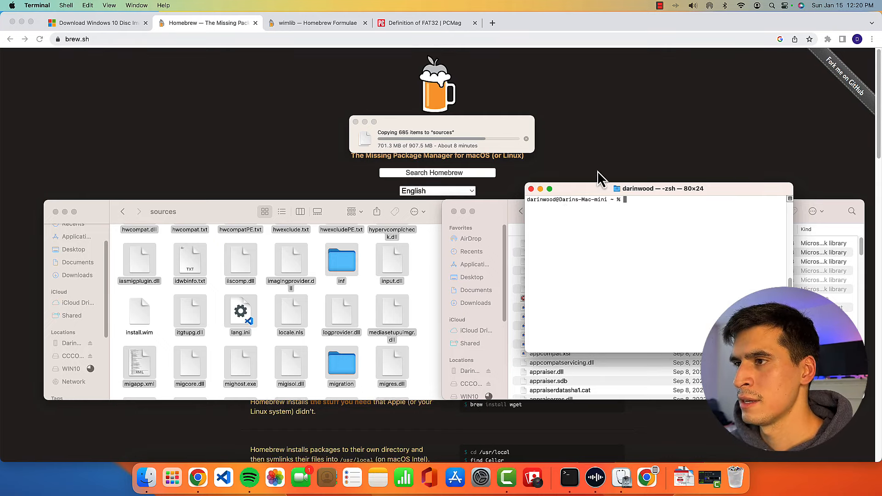
pyautogui.moveTo(436, 90)
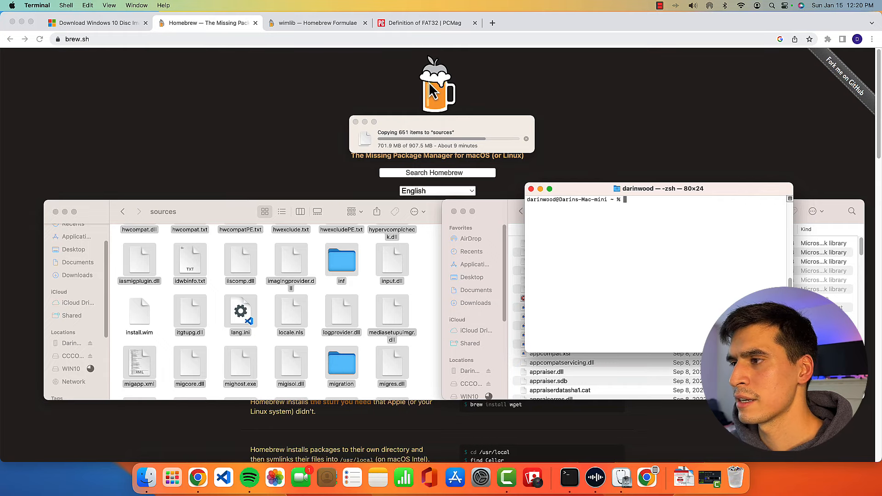
pyautogui.moveTo(316, 34)
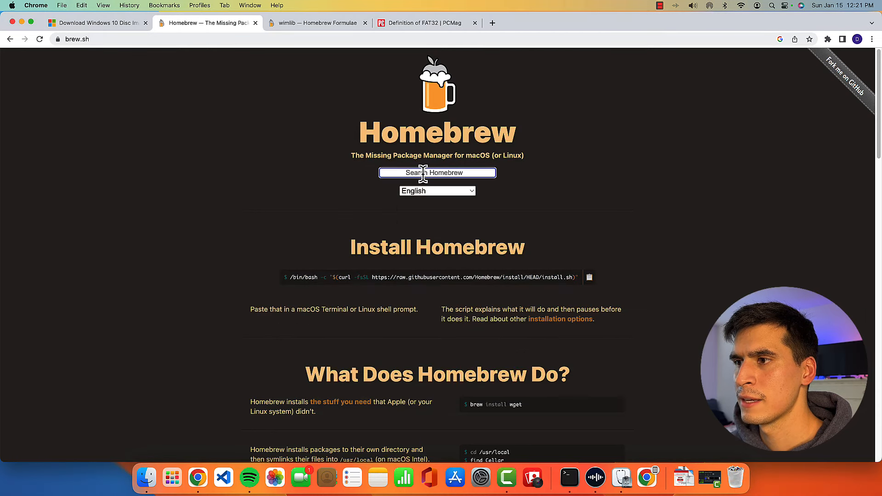
# Step: Check the wimlib formula page for 'brew install wimlib', then return to Terminal
pyautogui.click(318, 23)
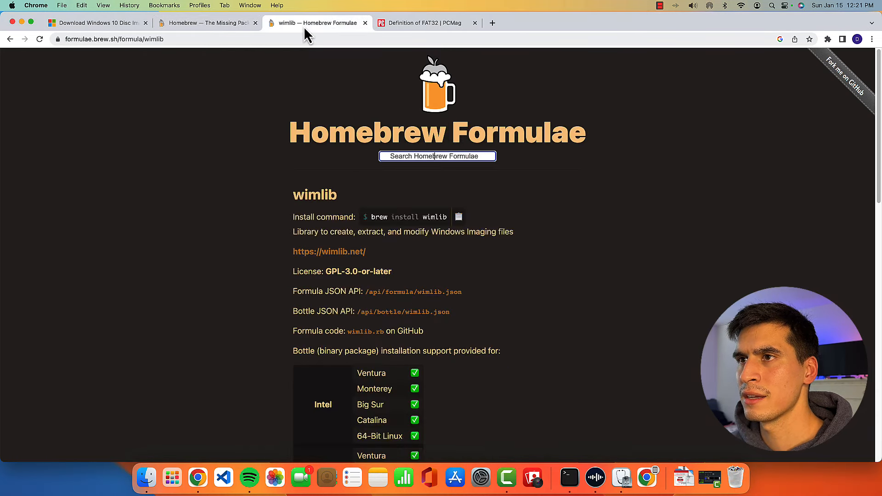
pyautogui.moveTo(313, 203)
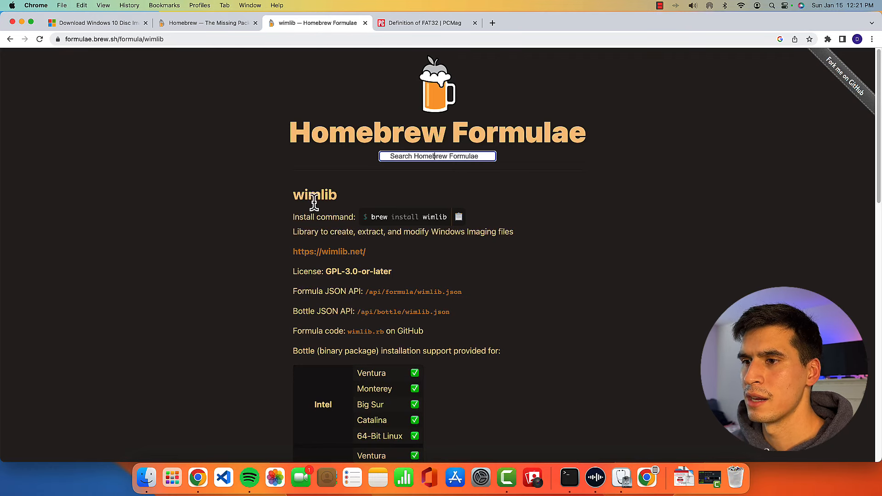
pyautogui.moveTo(381, 252)
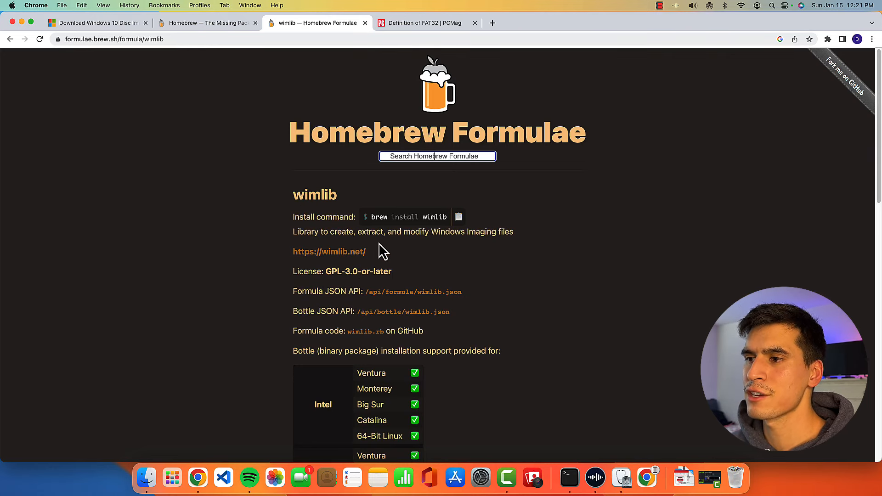
pyautogui.moveTo(523, 249)
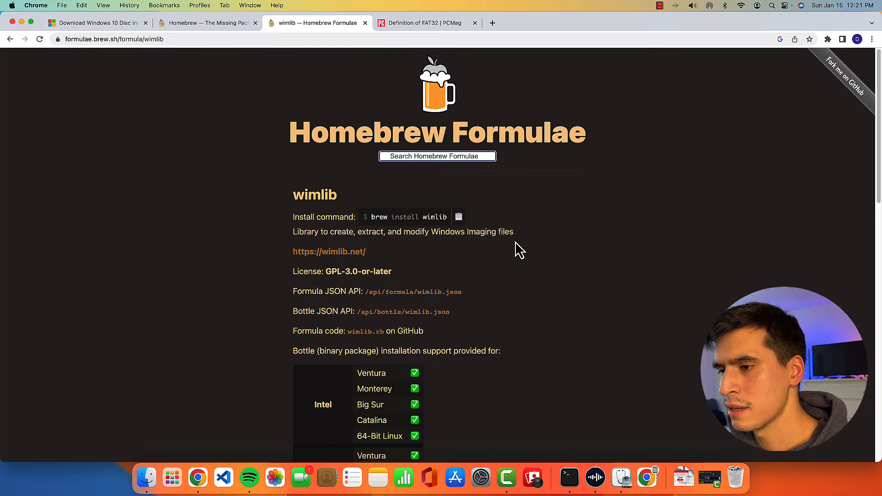
pyautogui.moveTo(415, 233)
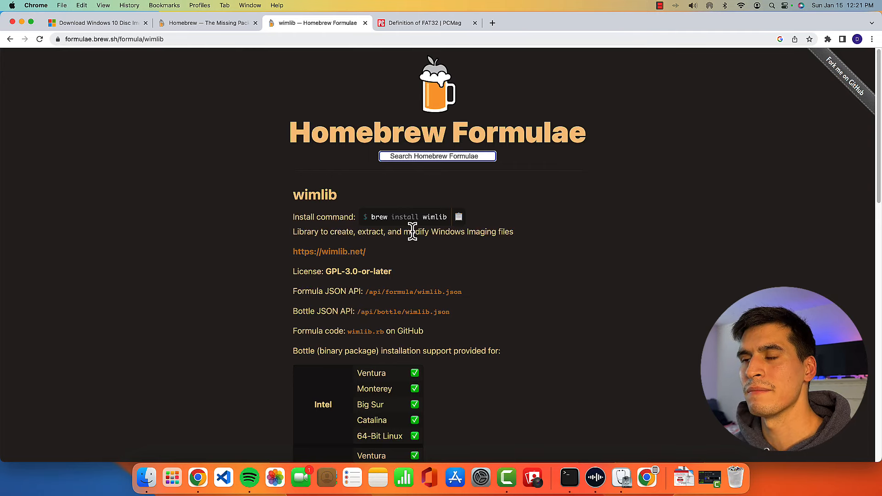
pyautogui.moveTo(427, 264)
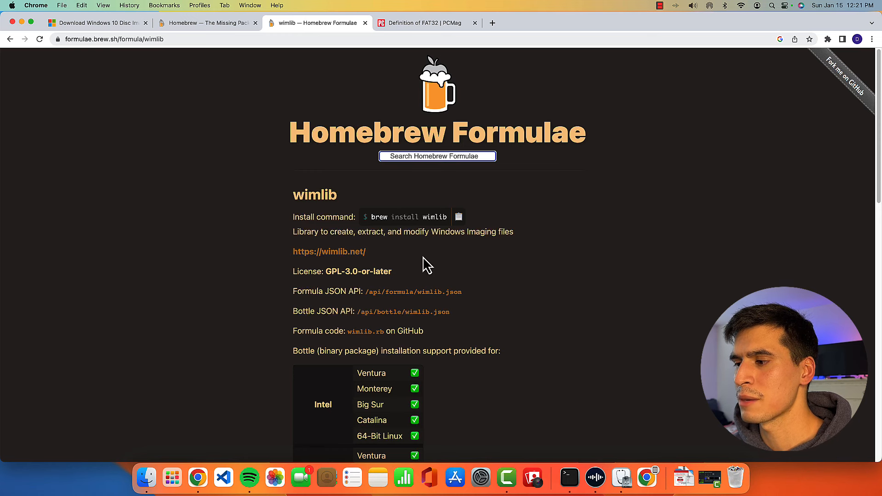
pyautogui.moveTo(141, 478)
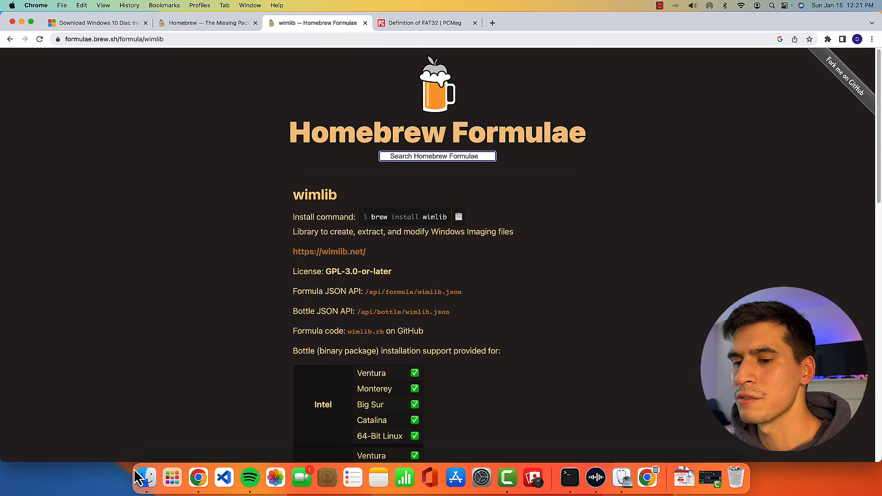
pyautogui.click(569, 478)
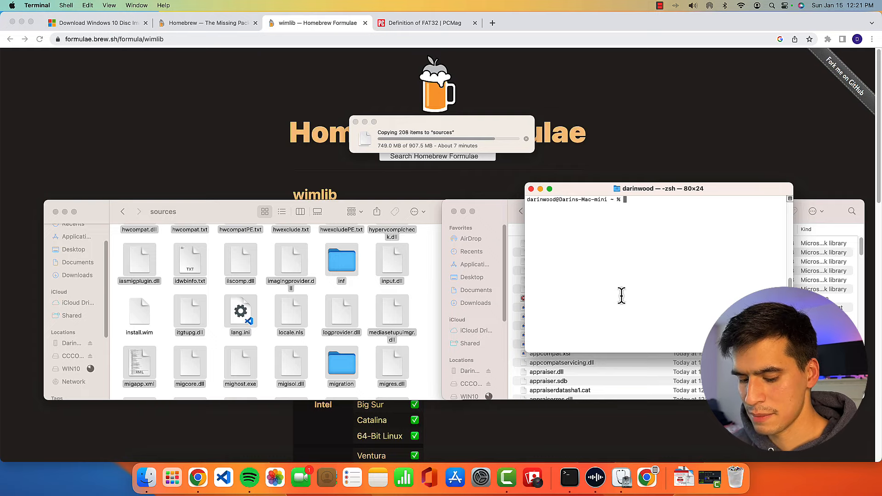
# Step: Run 'brew install wimlib' and start typing the 'wimlib-imagex split' command for install.wim
pyautogui.write('brew install')
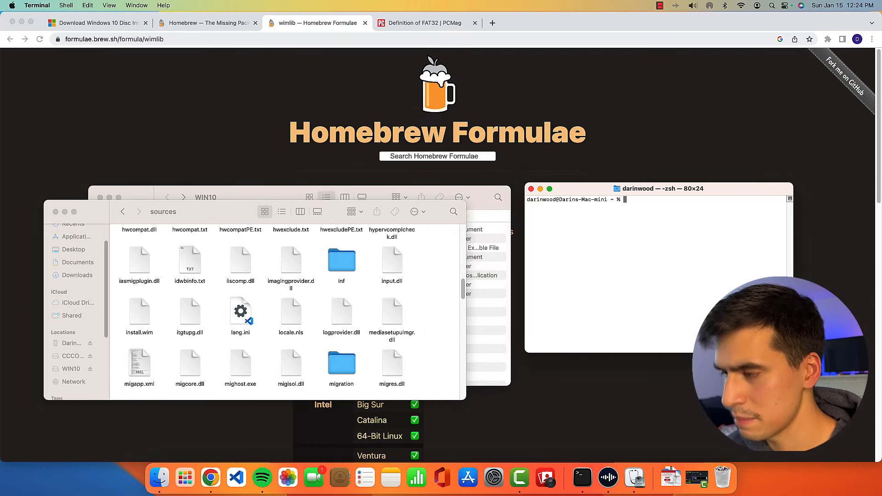
pyautogui.write('wimlib-imagex')
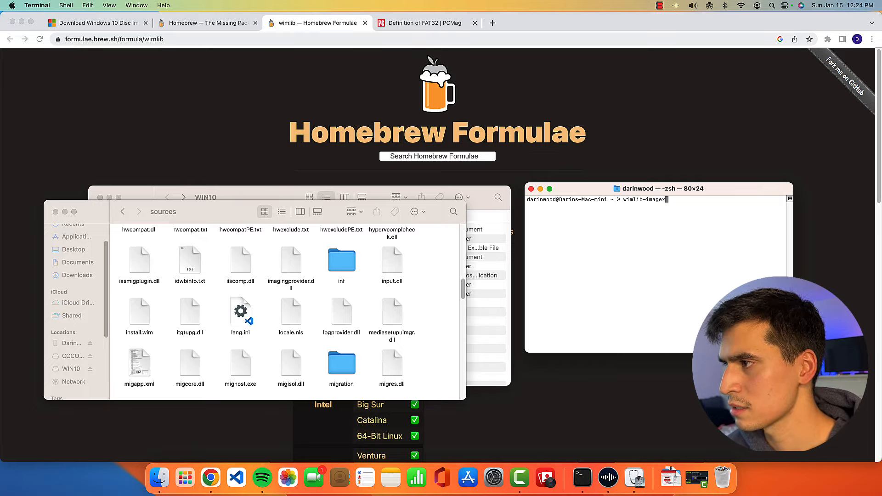
pyautogui.write('split')
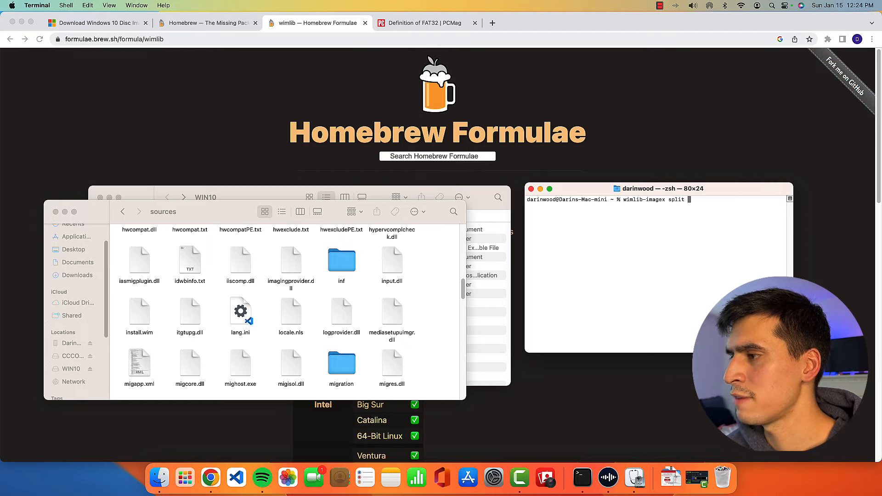
pyautogui.moveTo(100, 311)
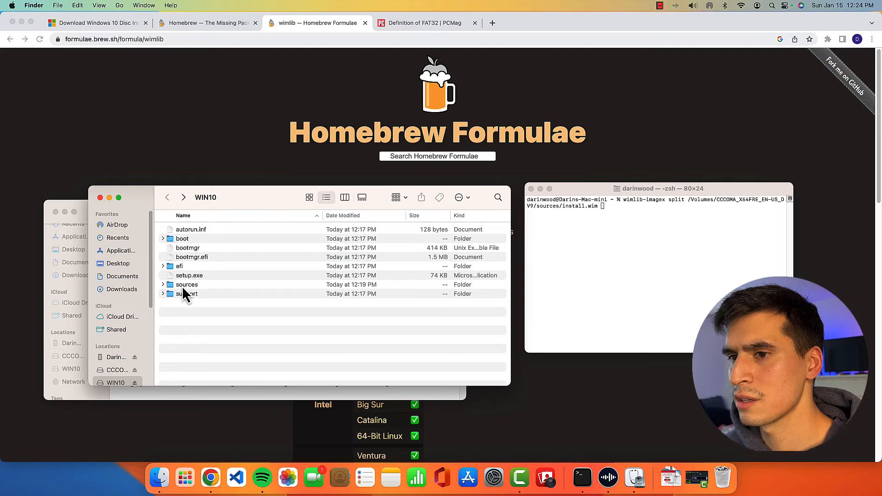
# Step: Finish and run the split to /Volumes/WIN10/sources/install.swm with 4000 MB parts
pyautogui.click(187, 284)
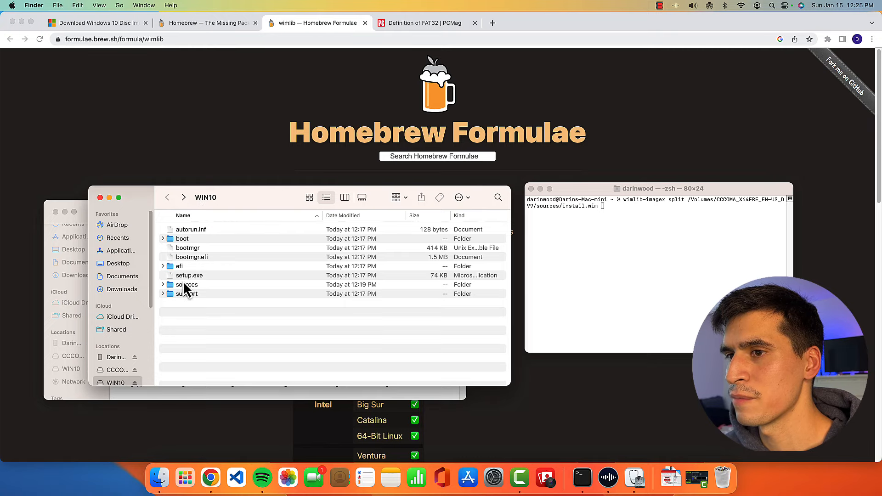
pyautogui.click(186, 285)
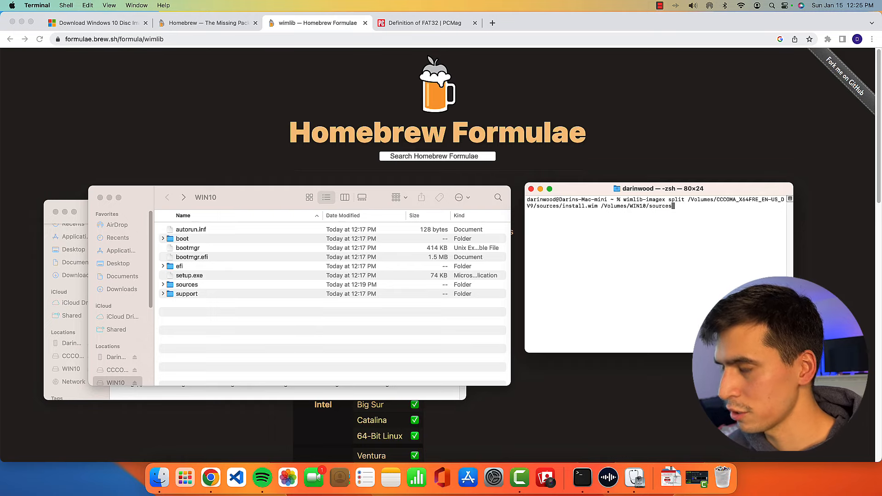
pyautogui.write('install')
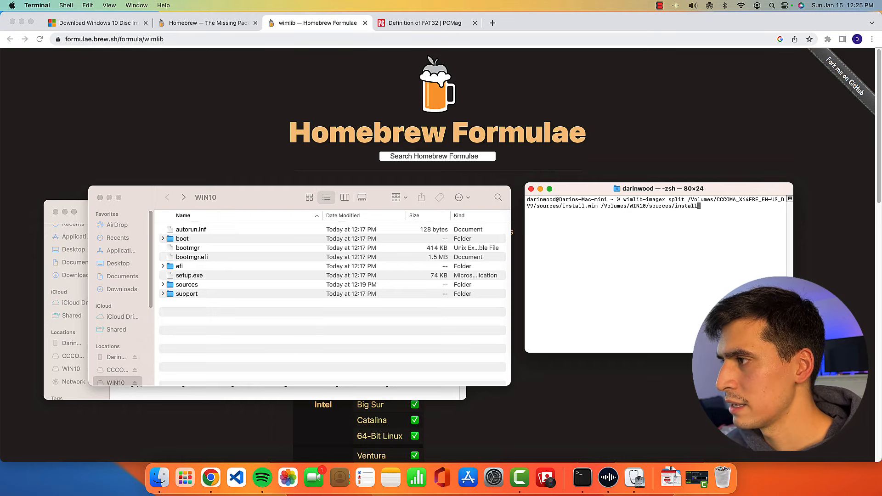
pyautogui.write('s')
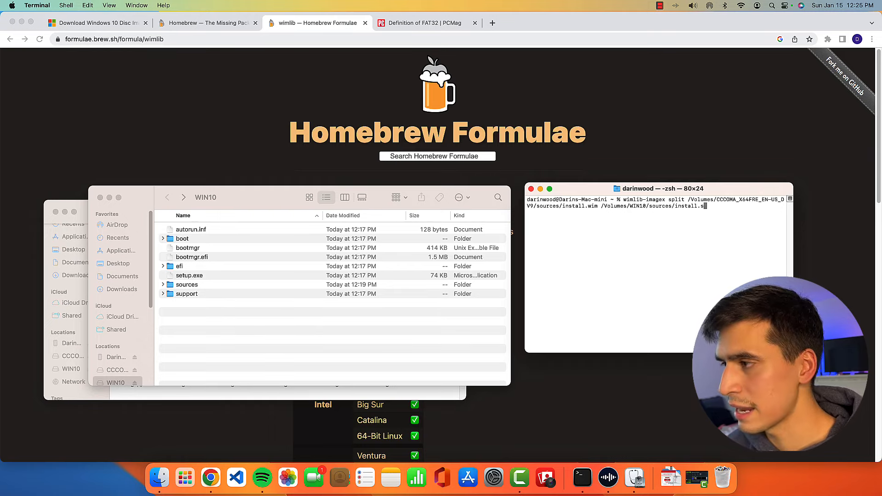
pyautogui.write('wm')
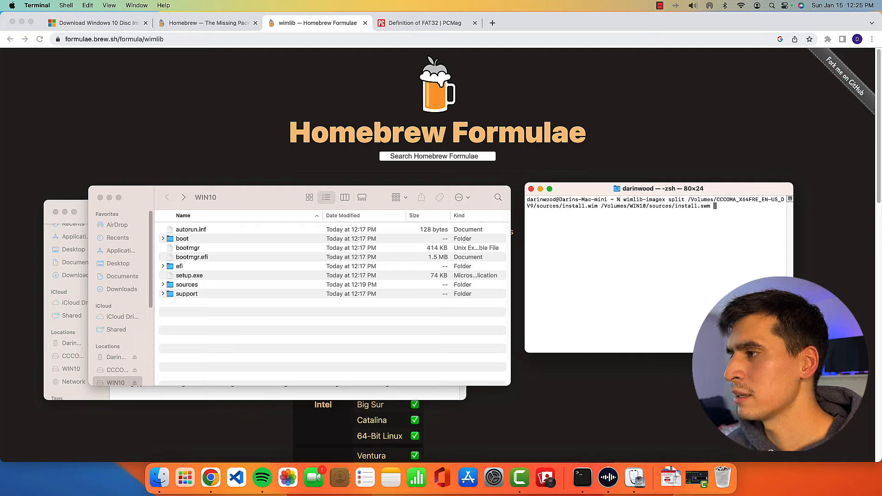
pyautogui.write('4000')
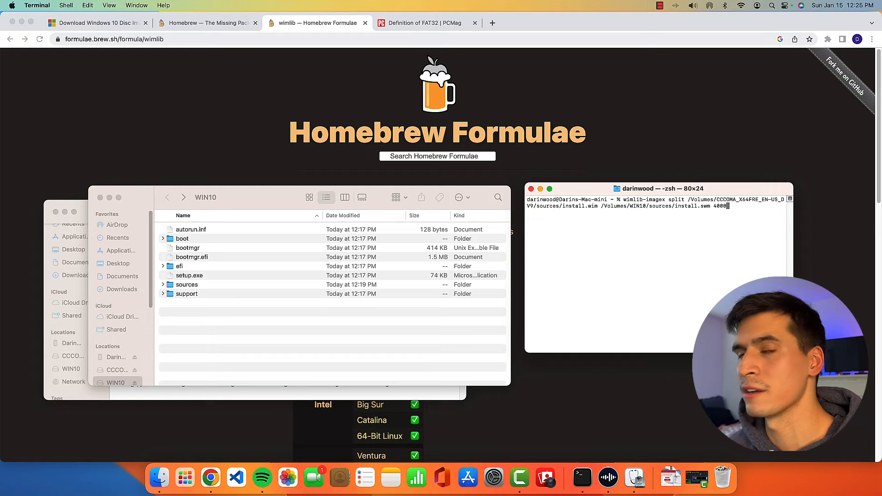
pyautogui.press('Return')
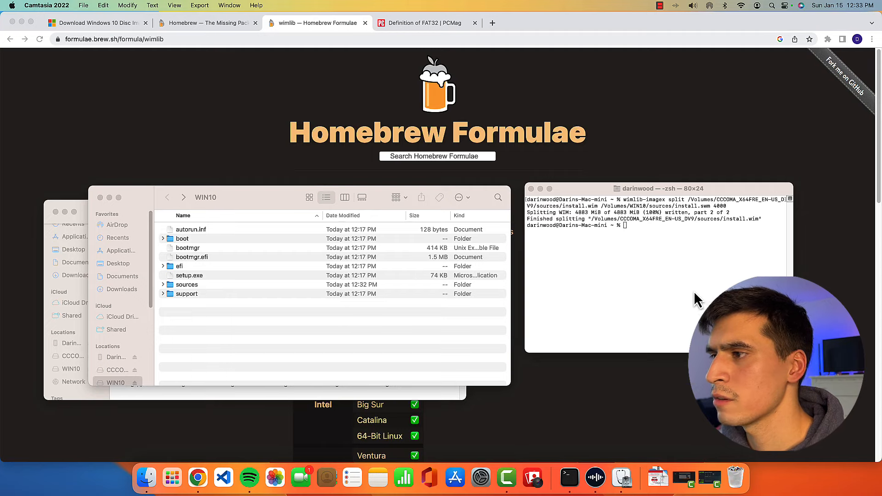
pyautogui.moveTo(551, 230)
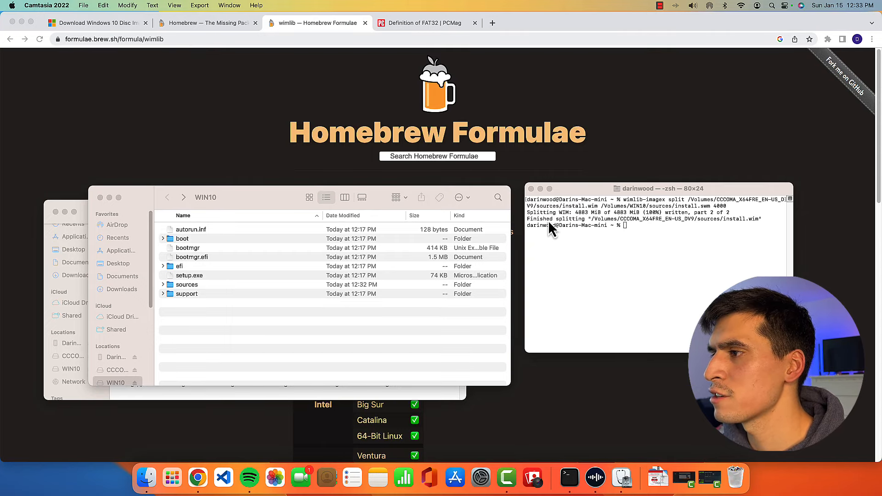
pyautogui.moveTo(562, 269)
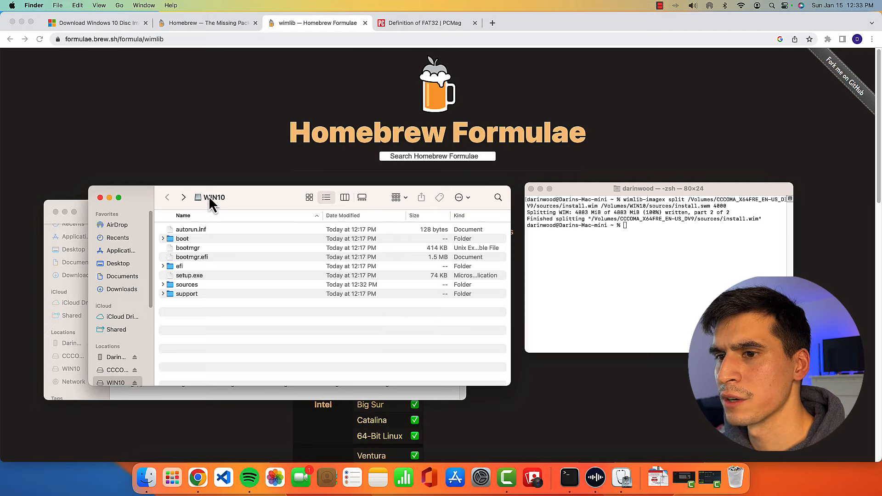
pyautogui.moveTo(197, 274)
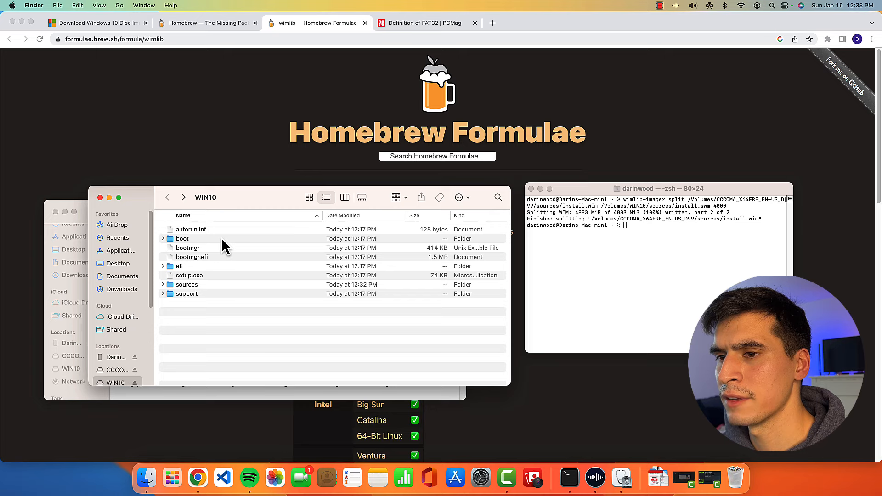
# Step: Open WIN10's sources folder and find install.swm (4.19 GB) and install2.swm (927.8 MB)
pyautogui.click(186, 284)
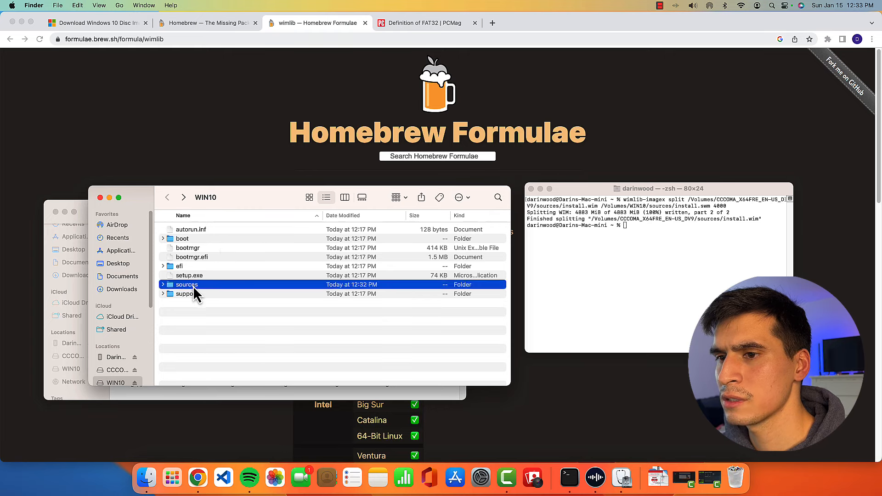
pyautogui.doubleClick(186, 285)
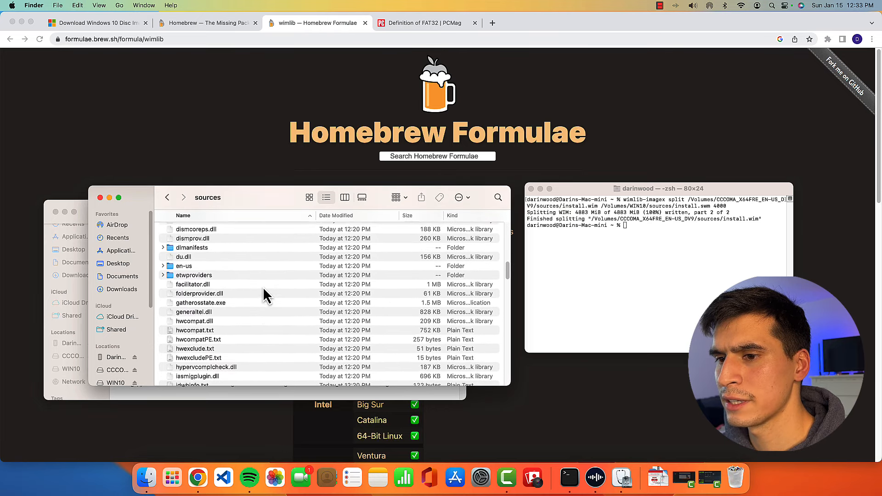
pyautogui.scroll(-3)
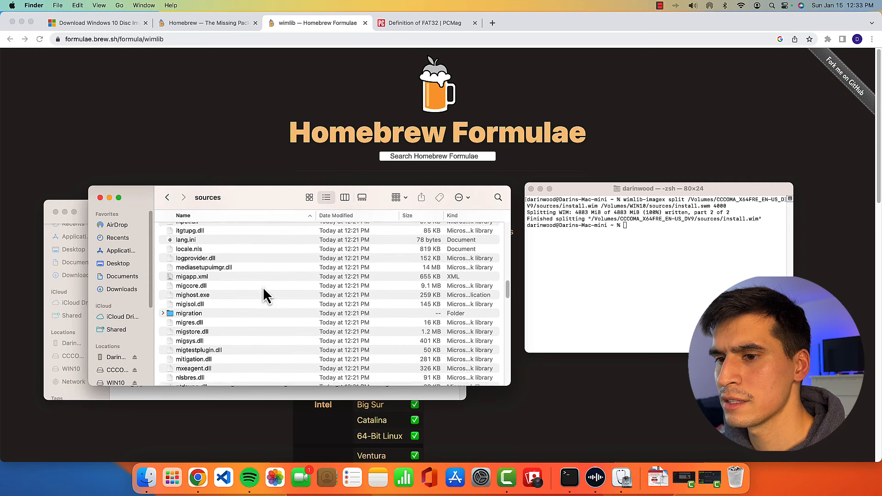
pyautogui.scroll(3)
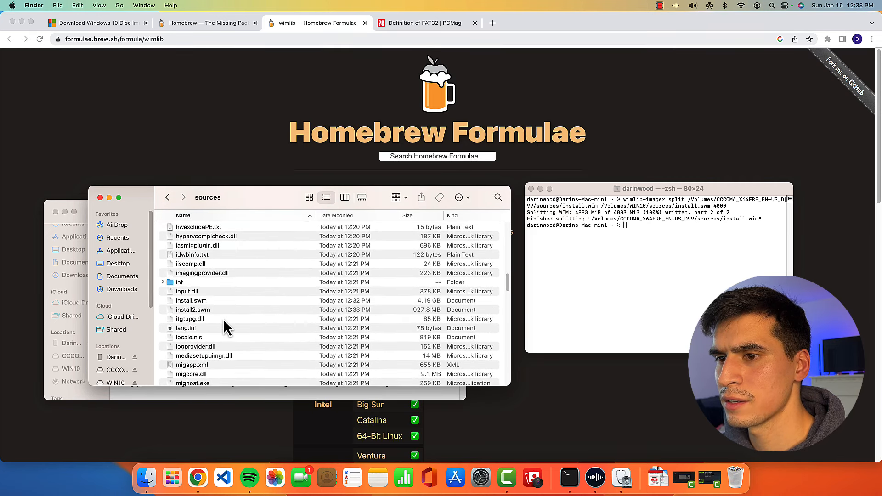
pyautogui.moveTo(188, 312)
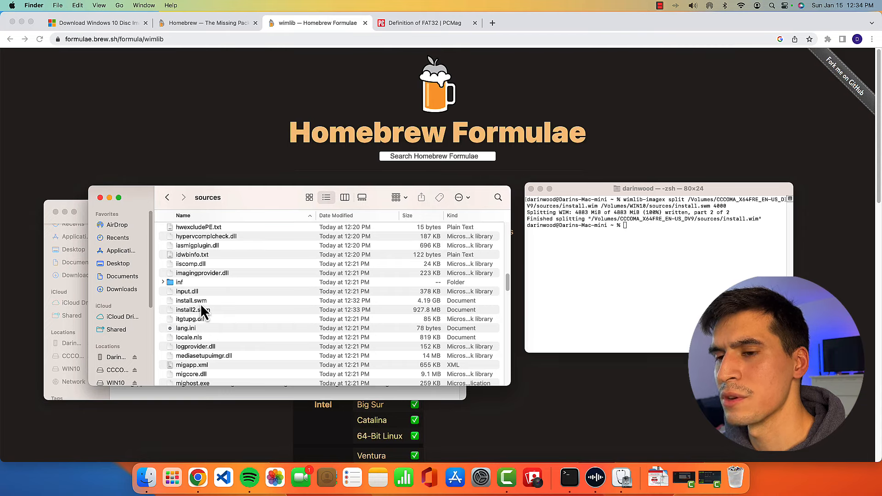
pyautogui.moveTo(233, 346)
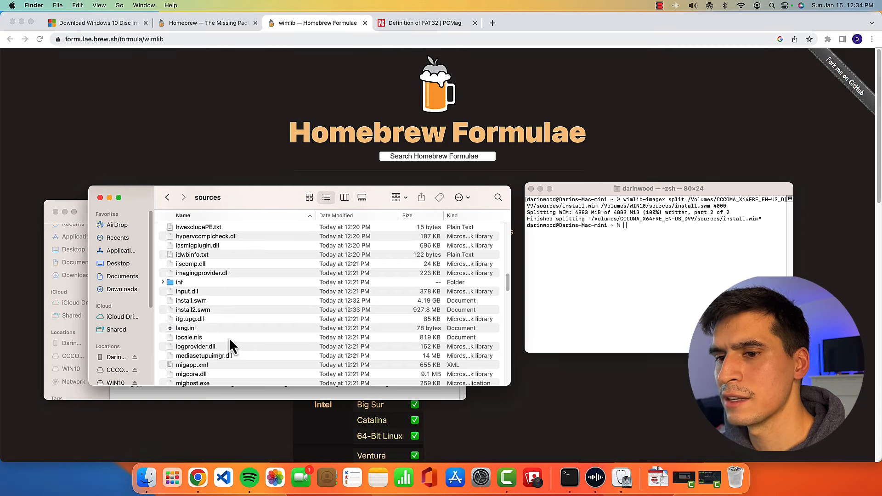